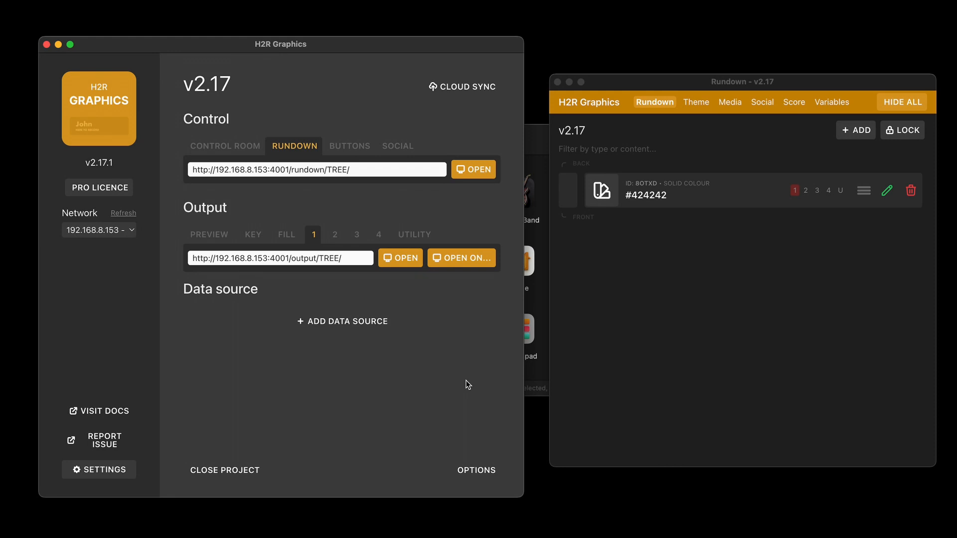
mouse_move(430, 423)
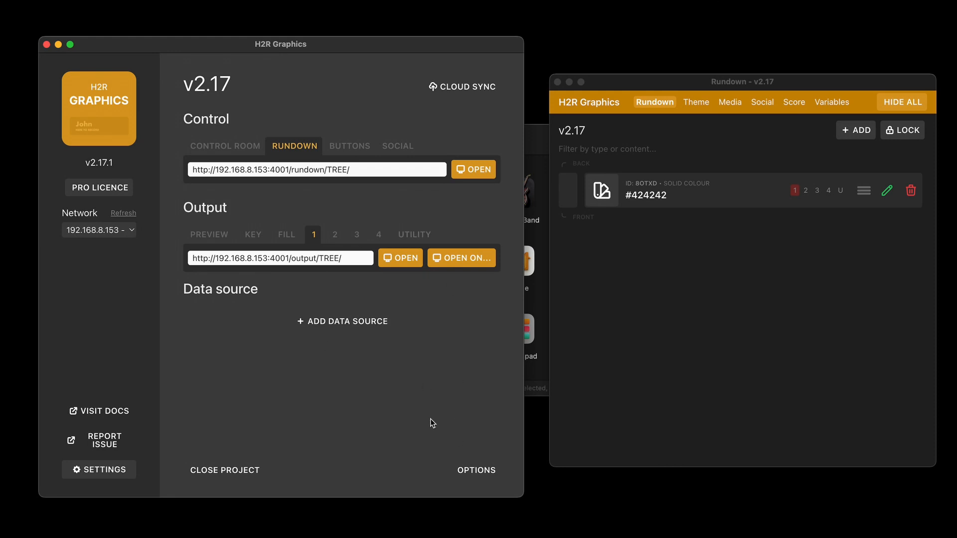
mouse_move(392, 421)
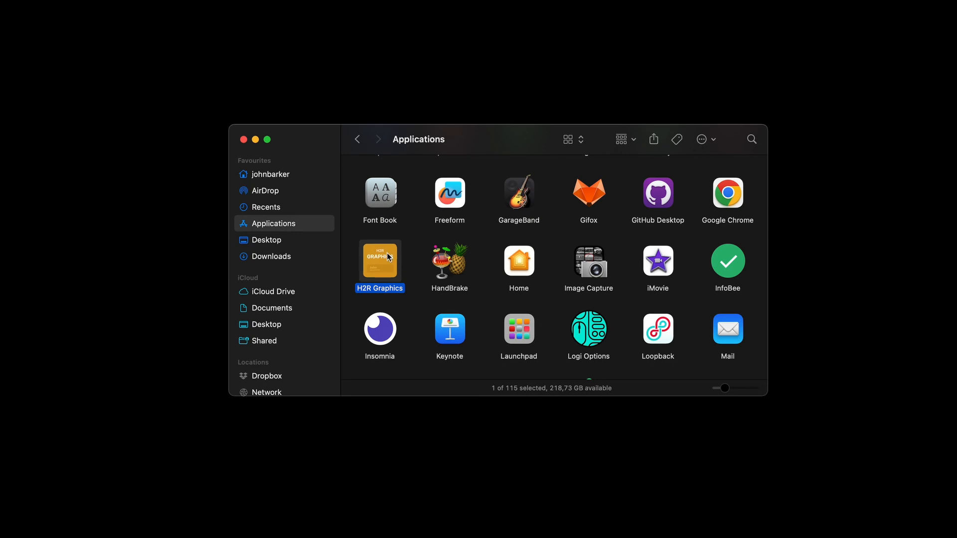
Launch H2R Graphics from the Applications folder so the rundown and output windows appear
double_click(378, 257)
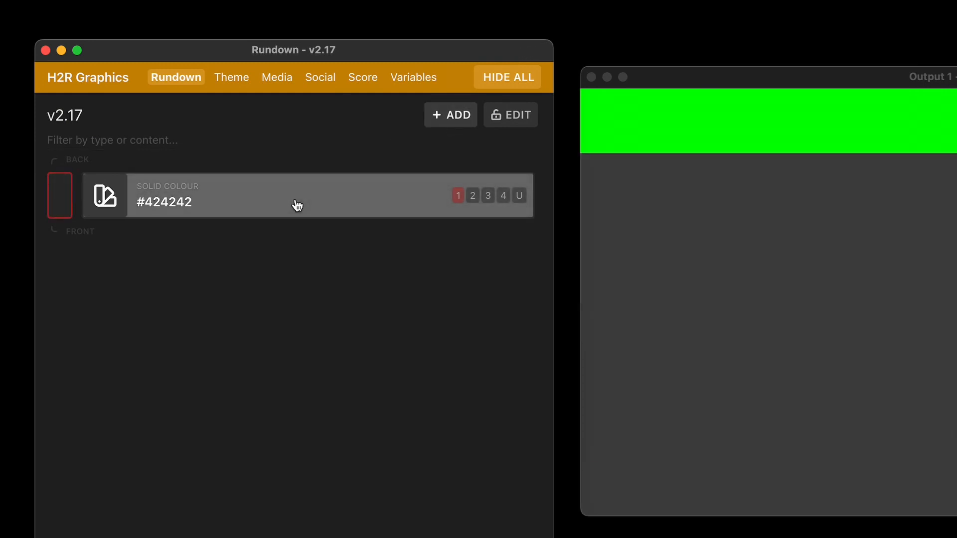
Take the #424242 solid colour live on output 1, checking its colour picker without changing it
click(296, 204)
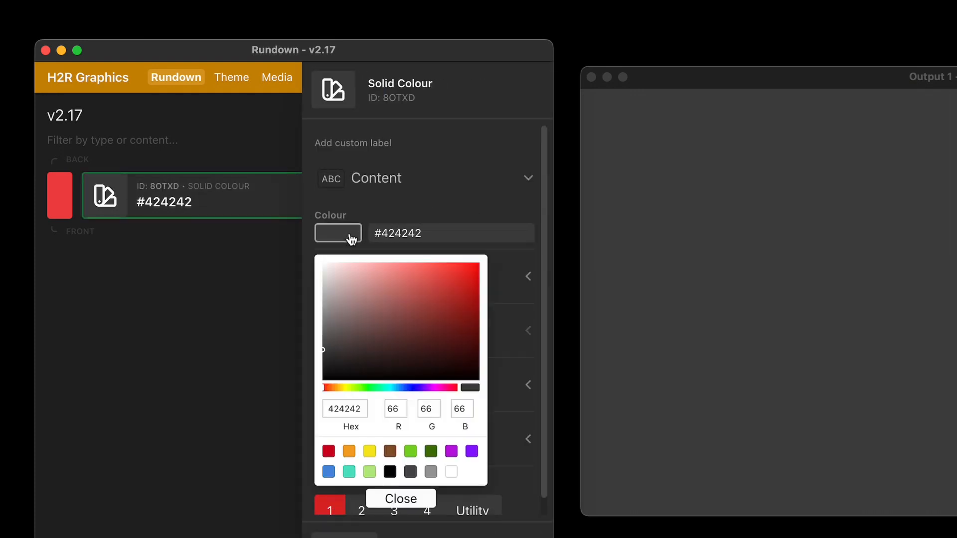
click(470, 322)
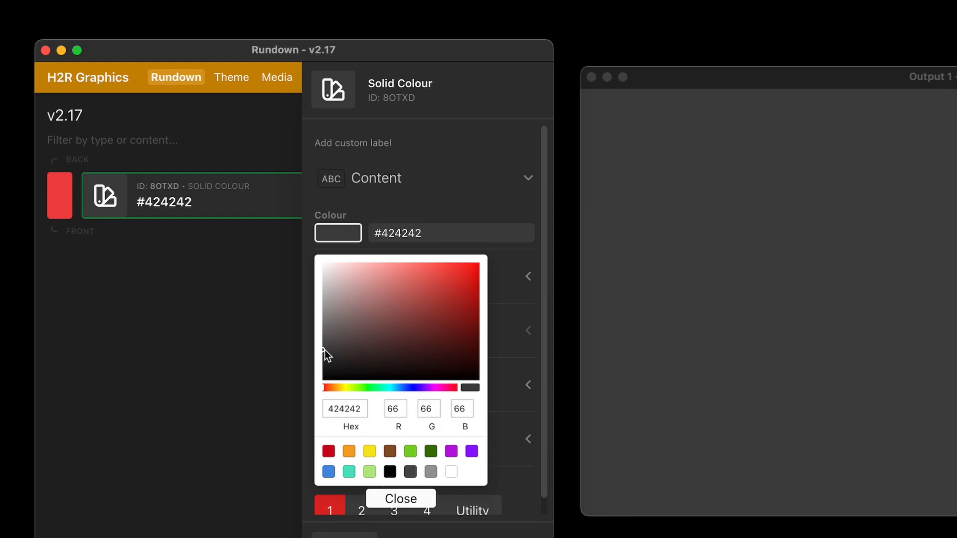
mouse_move(192, 303)
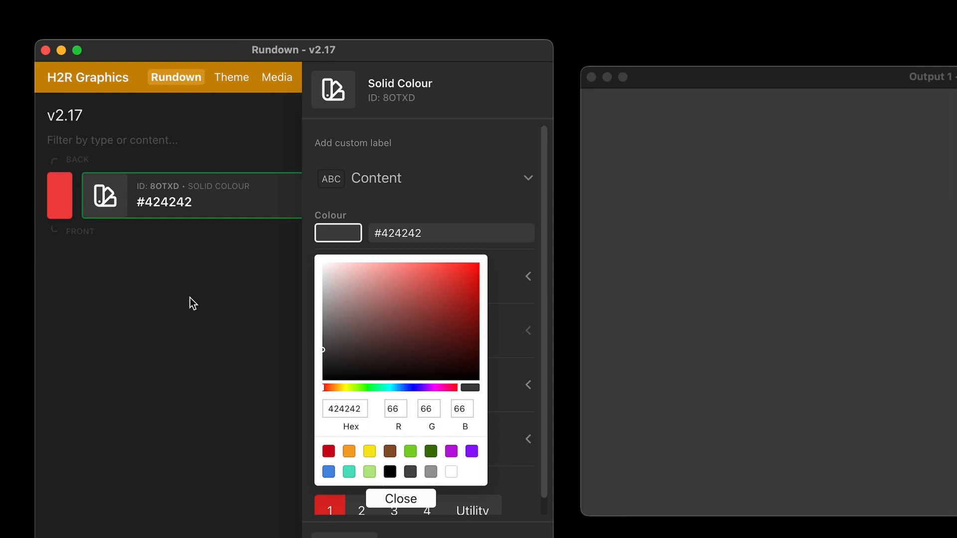
click(400, 498)
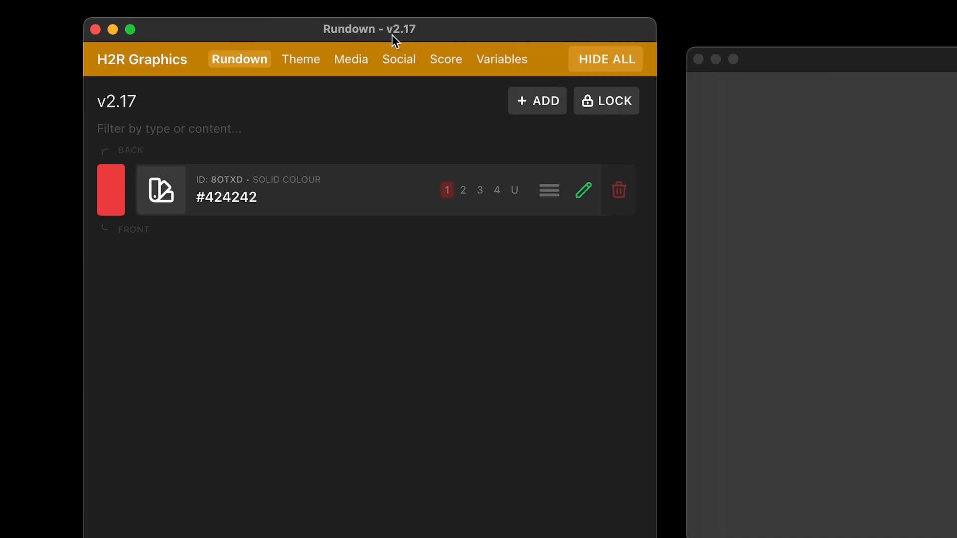
Set text variable 6 to 'Number 6' on the Variables page and return to the rundown
click(501, 58)
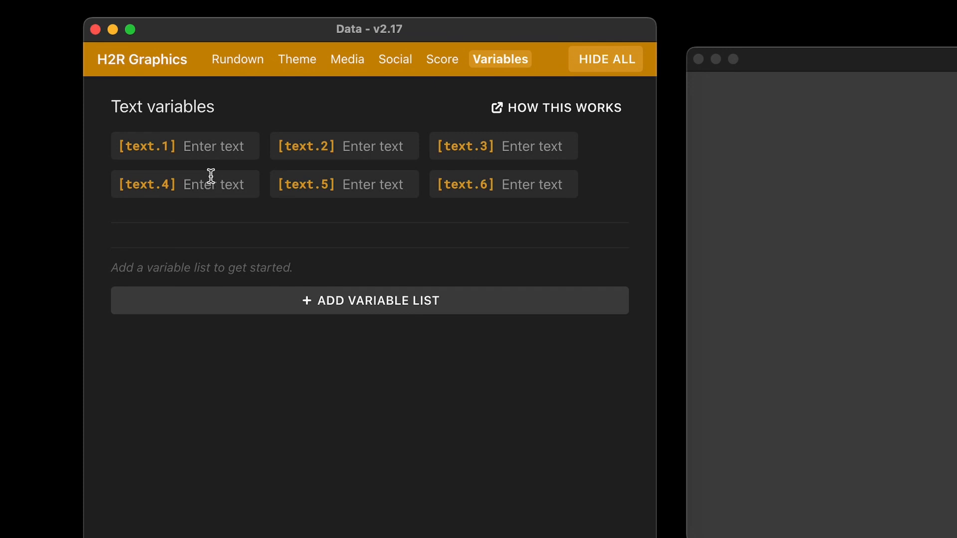
mouse_move(252, 188)
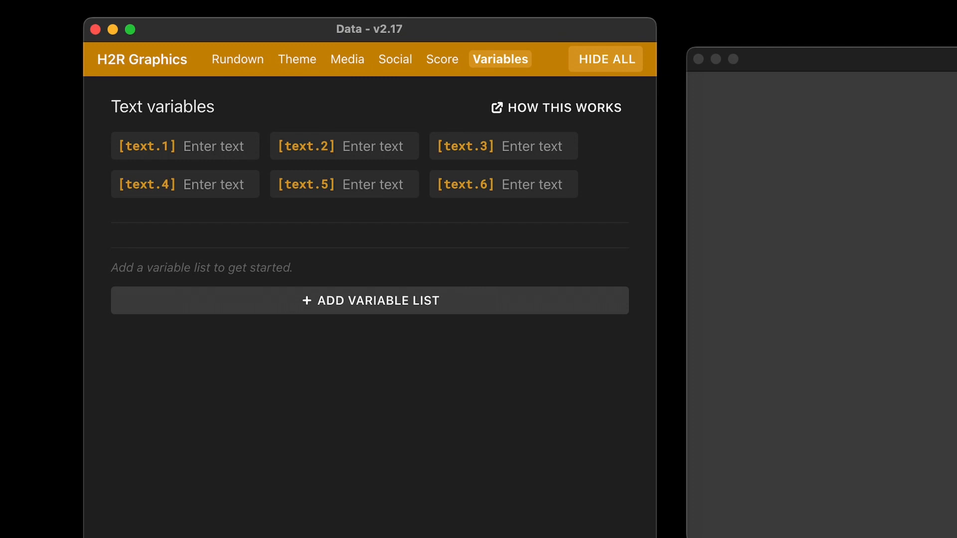
click(531, 185)
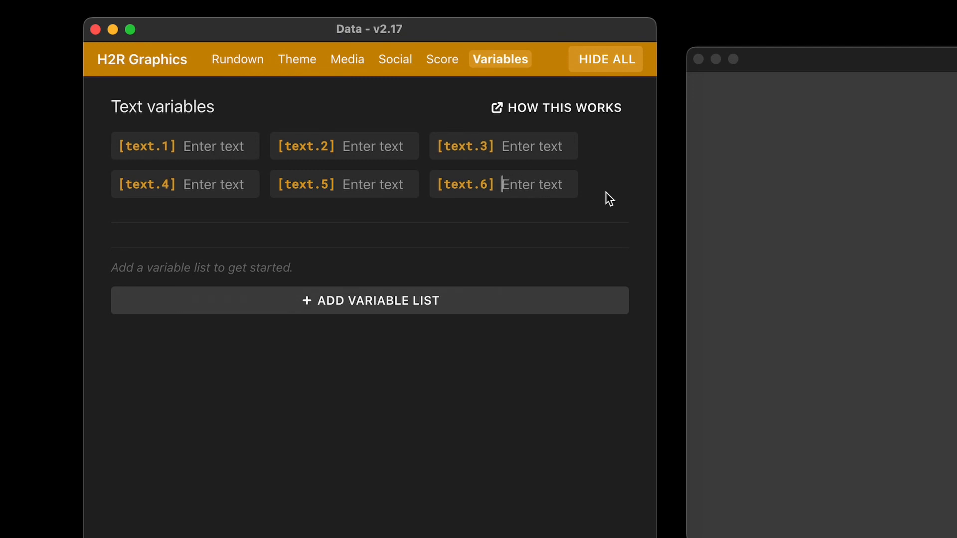
mouse_move(370, 123)
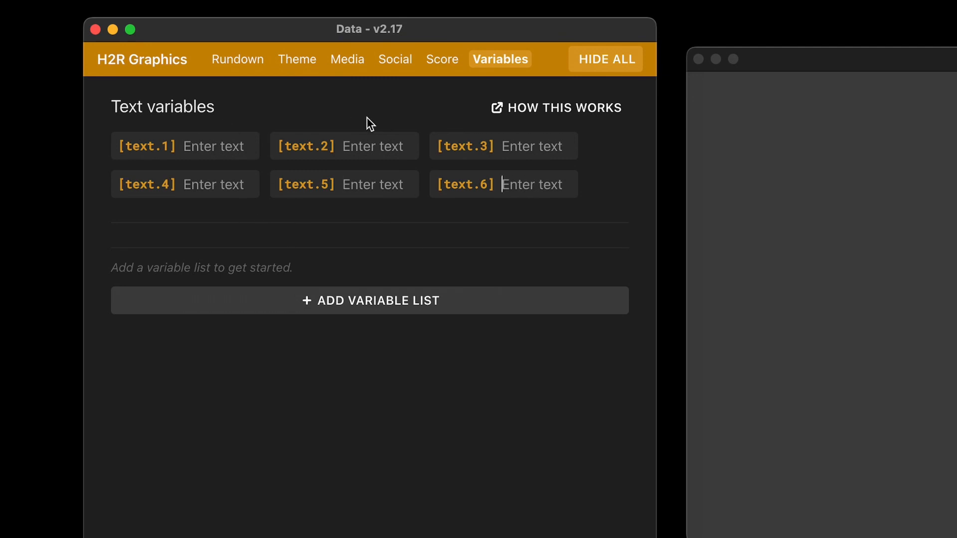
mouse_move(351, 153)
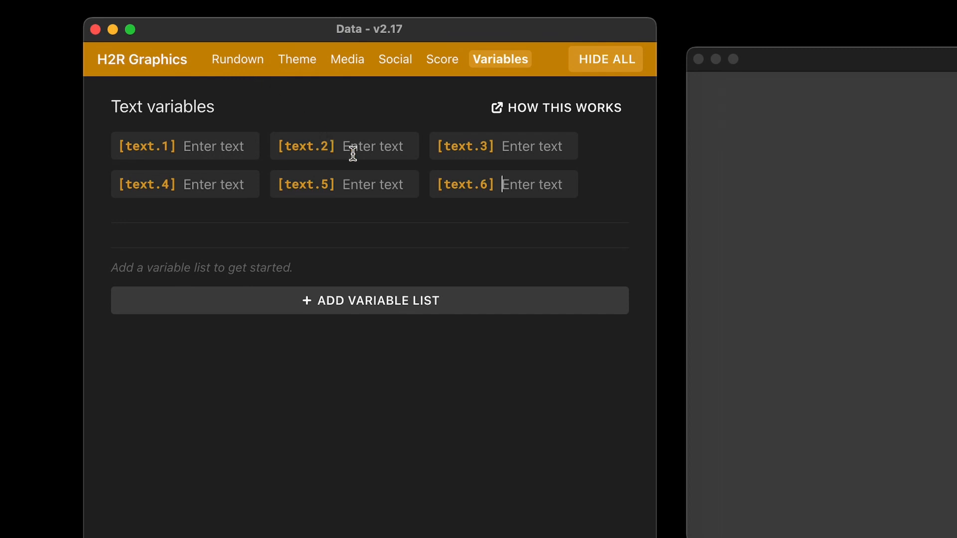
text(Nu)
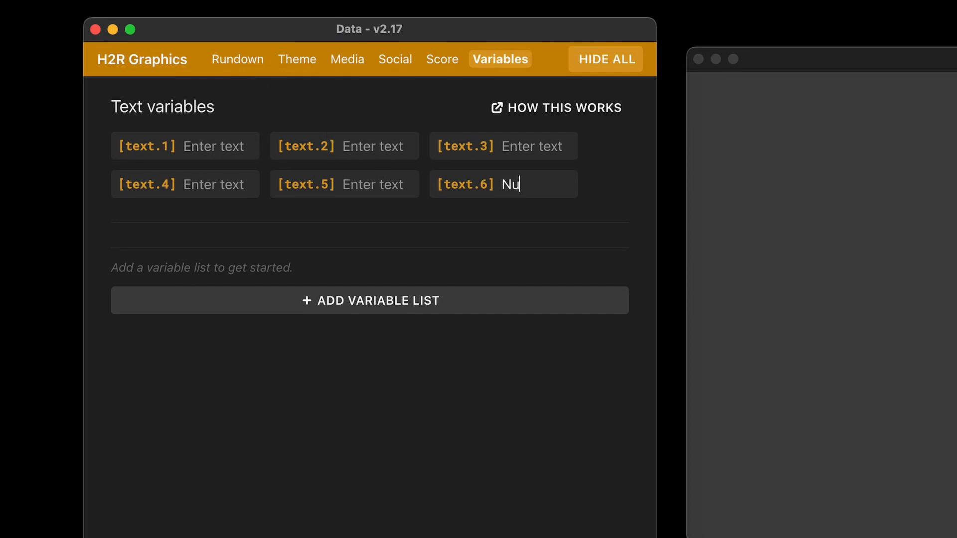
text(m)
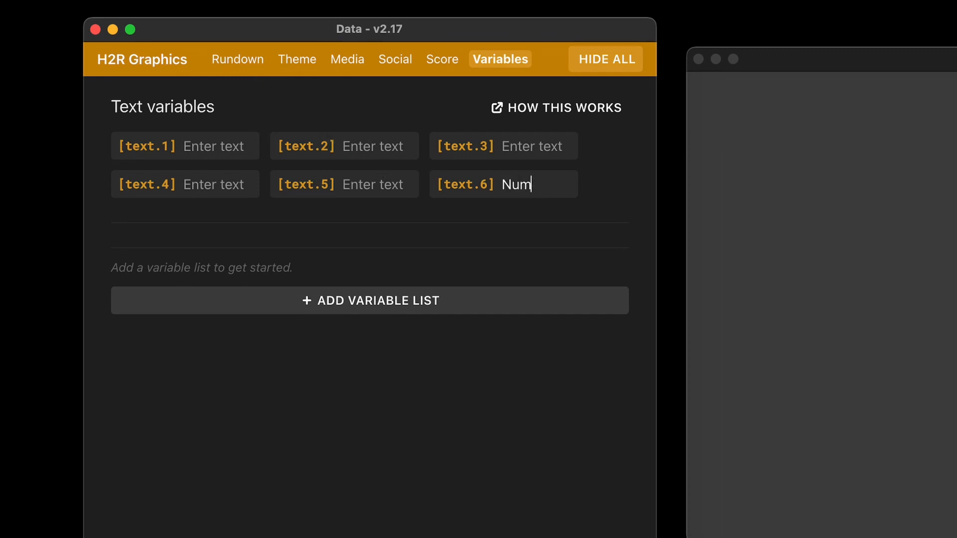
text(ber 6)
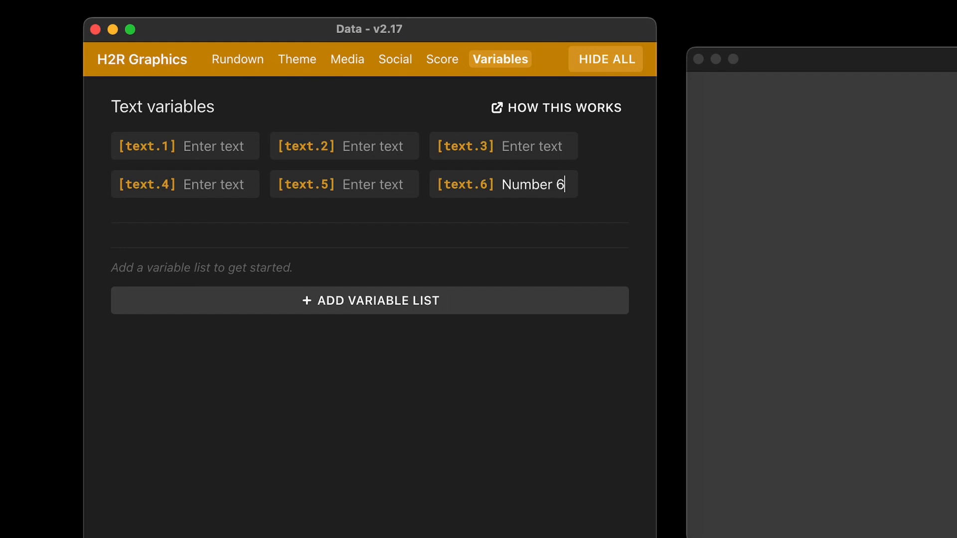
double_click(466, 185)
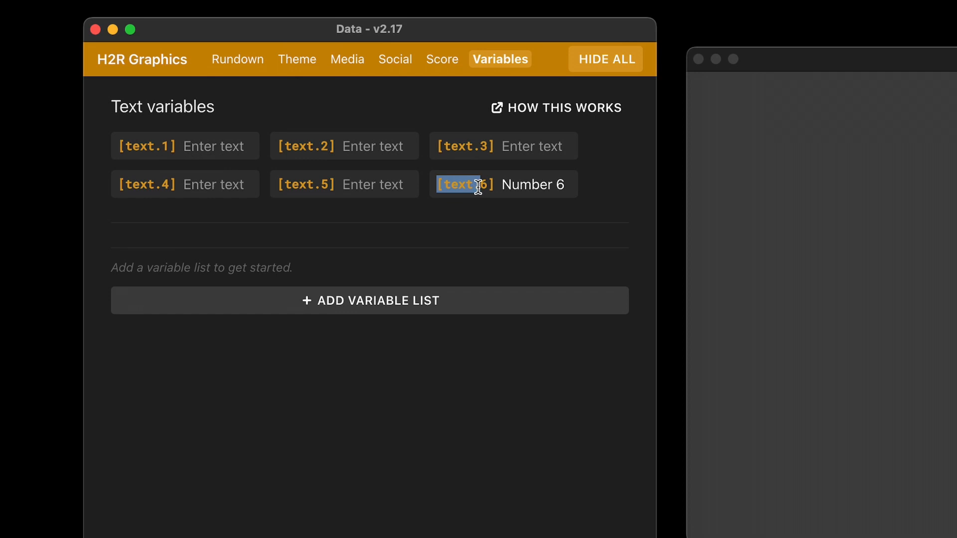
click(238, 58)
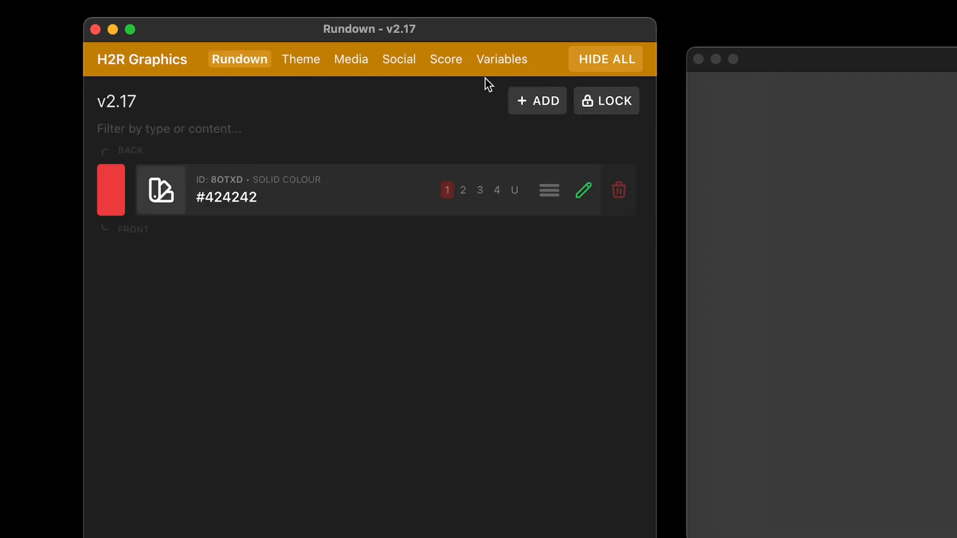
Add a lower third using [text.6], then shorten the variable to 'Number' and return to the rundown
click(537, 100)
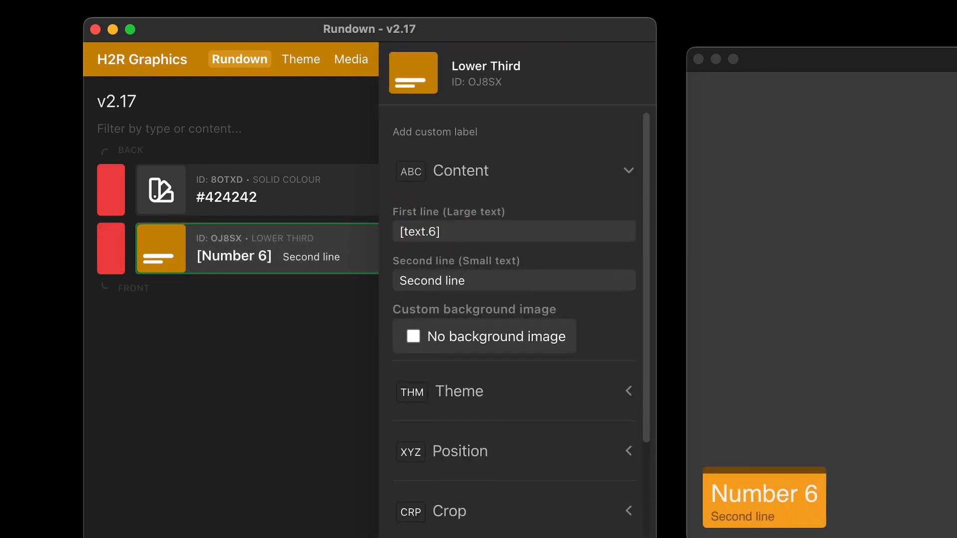
click(499, 59)
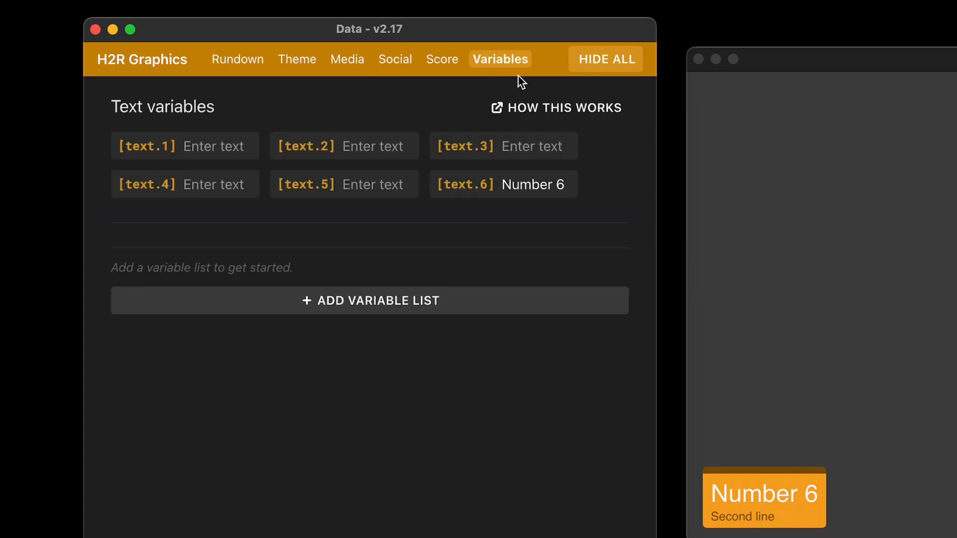
click(538, 185)
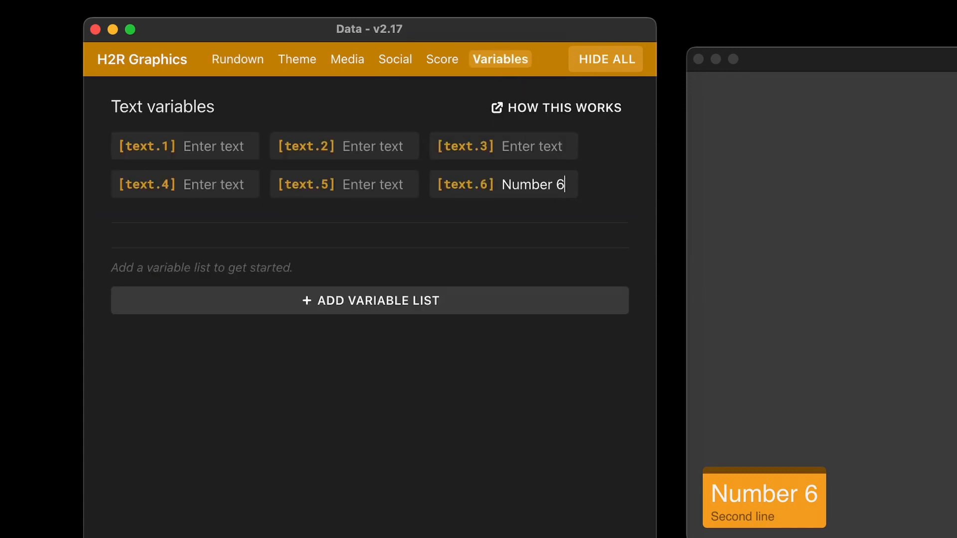
key(Backspace)
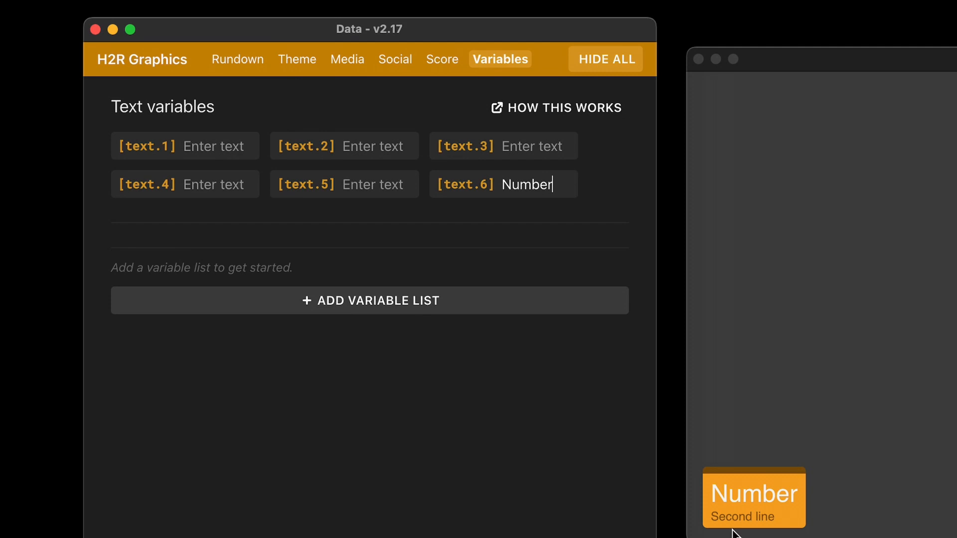
click(237, 58)
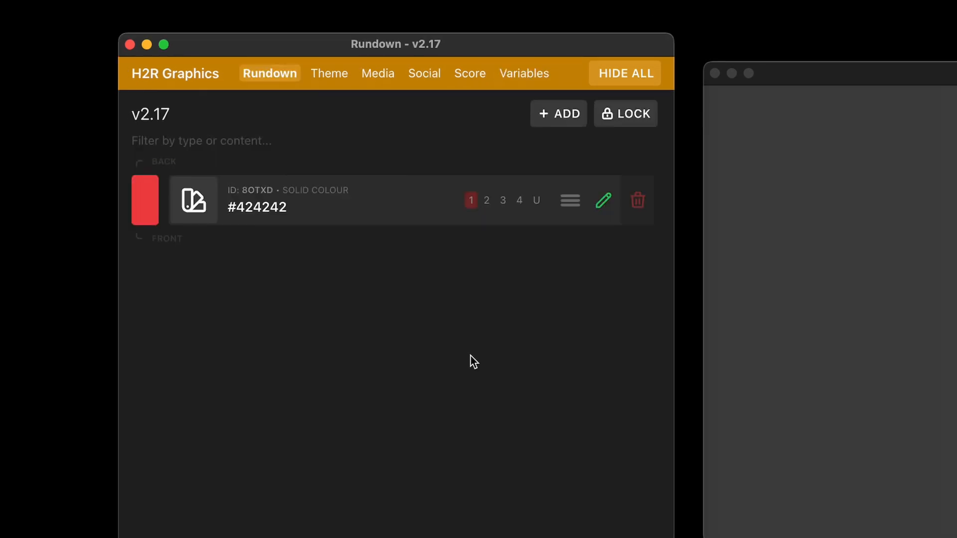
Add a one-minute Countdown timer graphic to the rundown via the 'tim' search
click(558, 114)
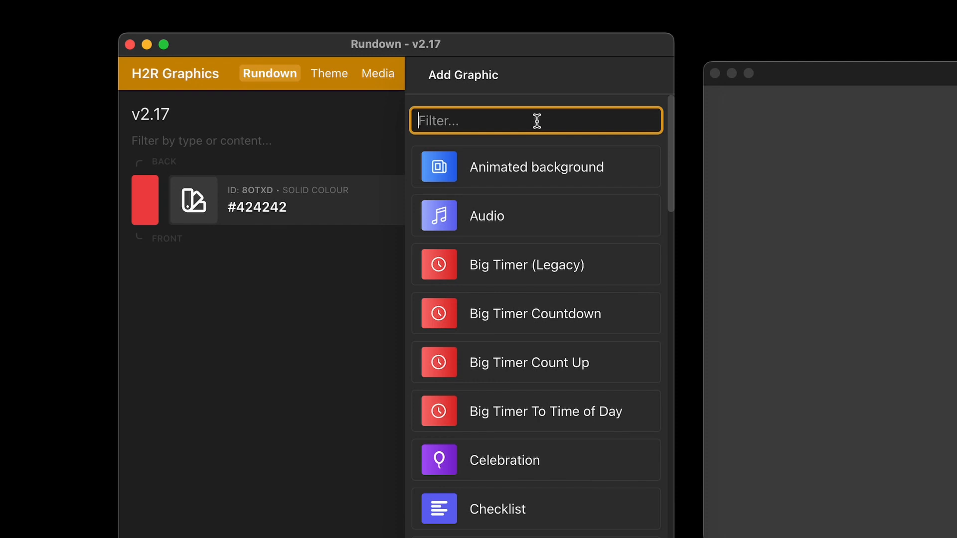
text(tim)
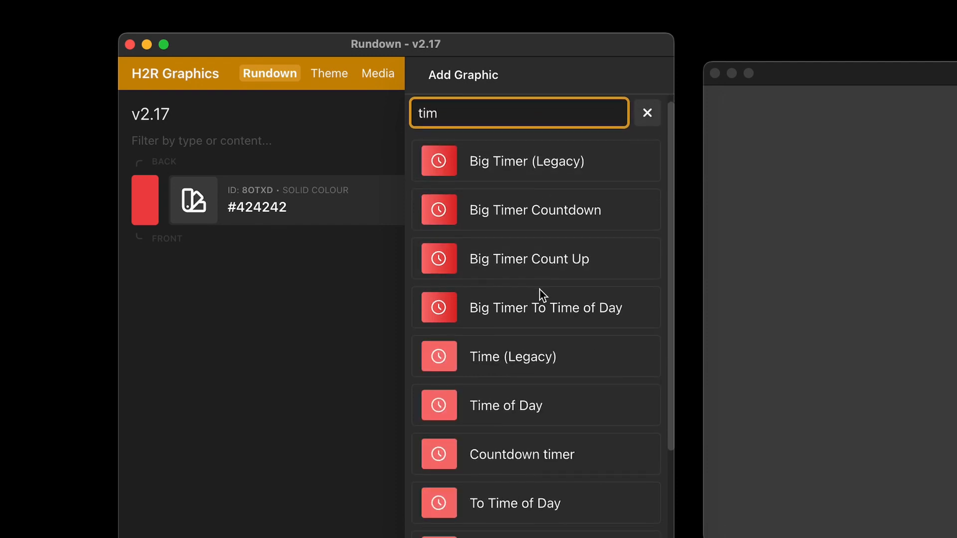
scroll(down, 3)
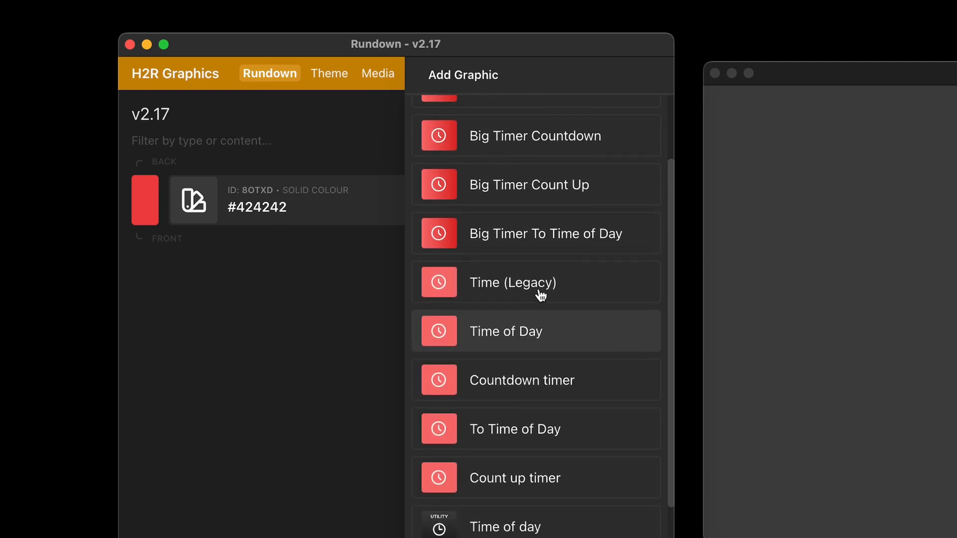
text(tim)
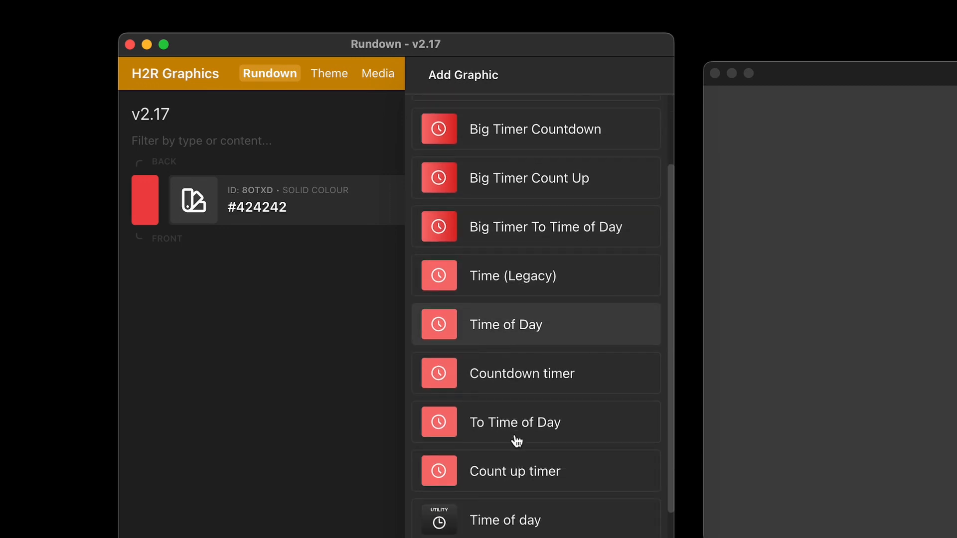
scroll(down, 3)
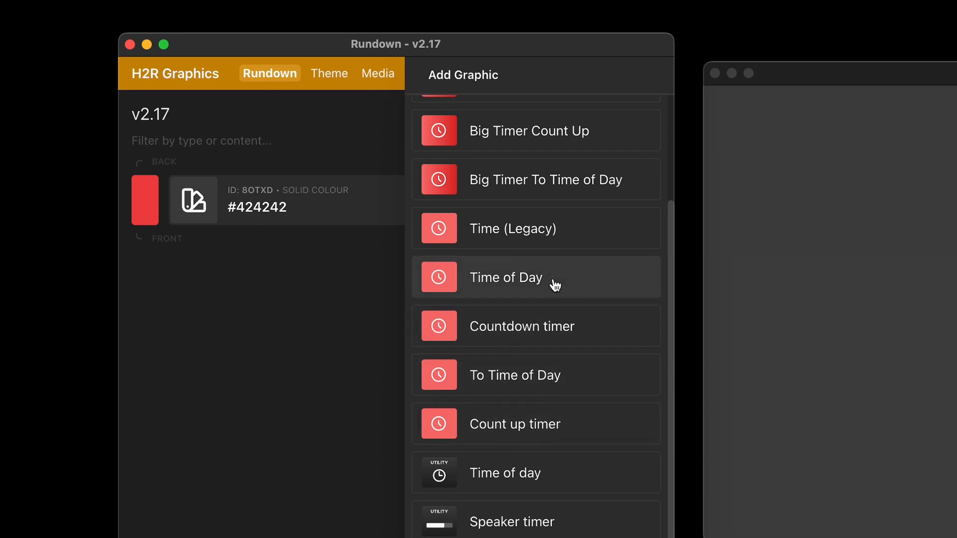
click(520, 326)
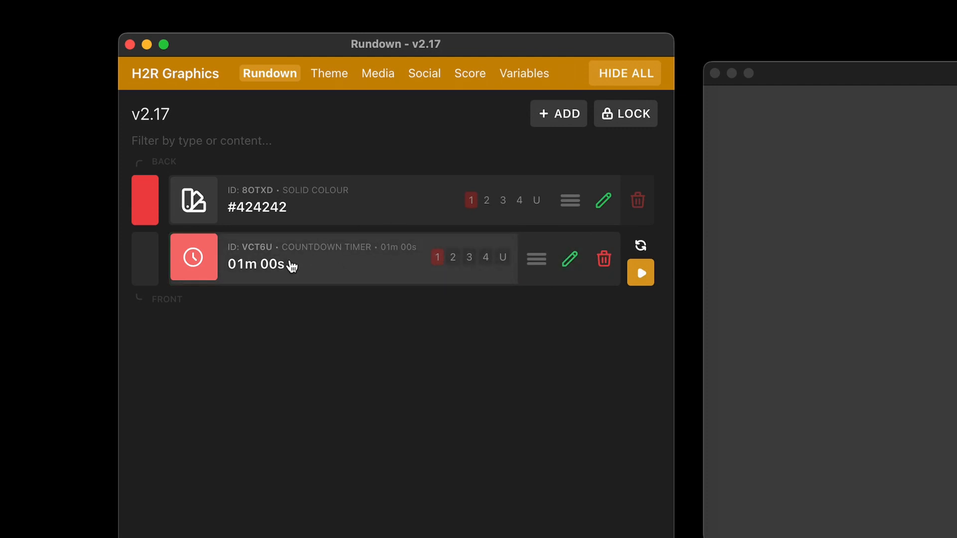
Take the one-minute countdown live, start it running and open its settings
click(640, 272)
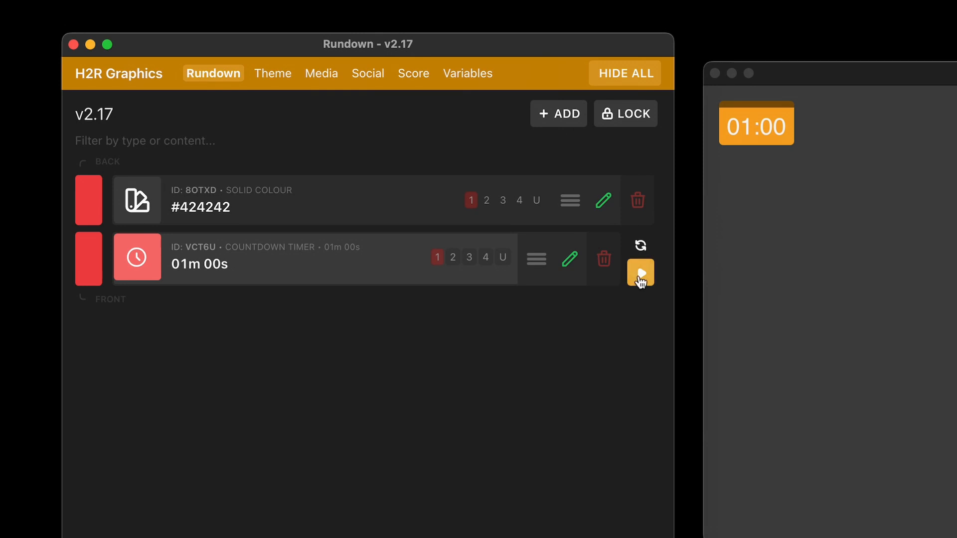
click(639, 272)
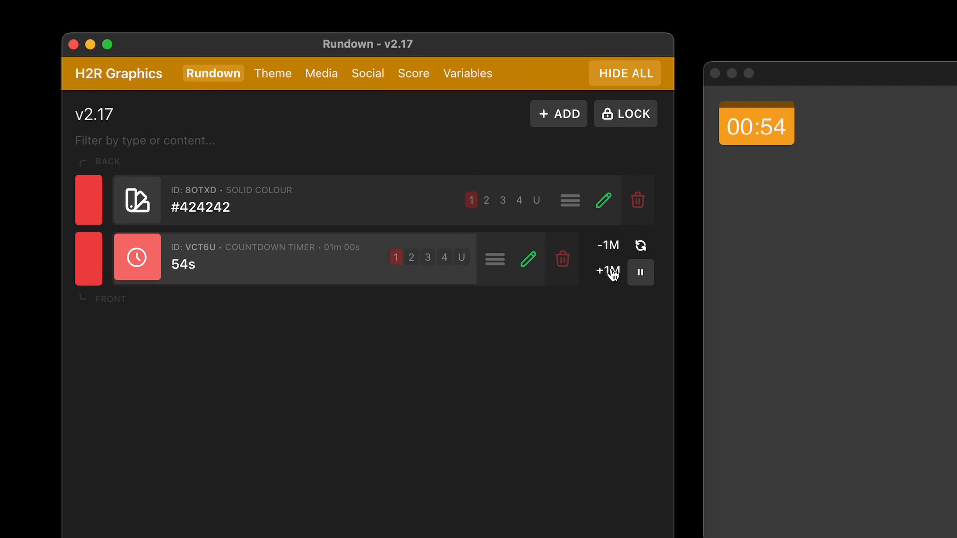
click(604, 271)
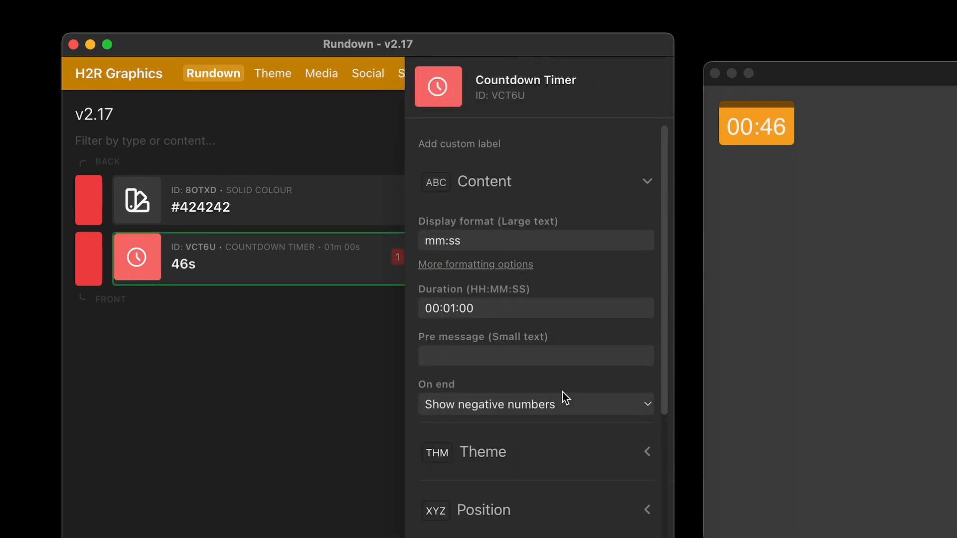
mouse_move(494, 302)
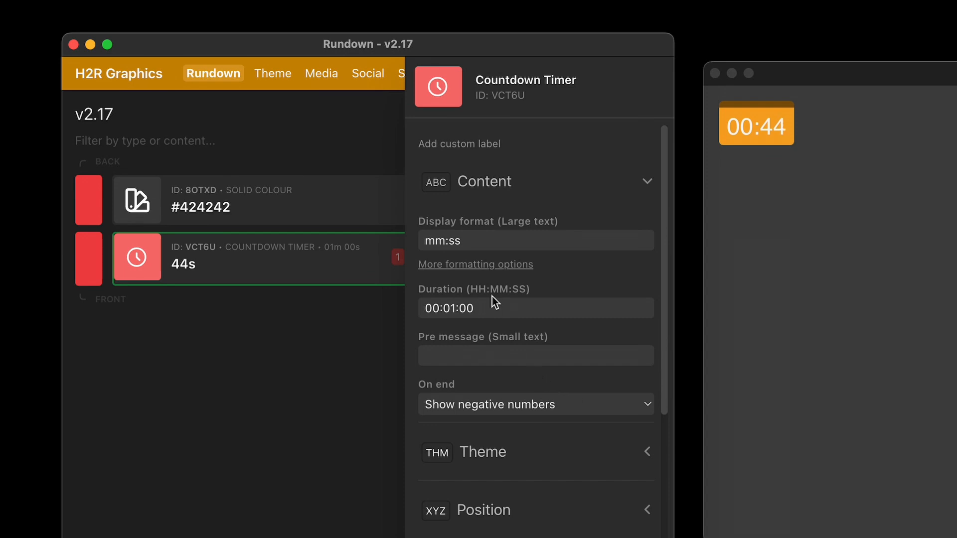
Keep the mm:ss format, set the pre-message to 'Hello' and open the On end choices
click(535, 241)
text(HH:)
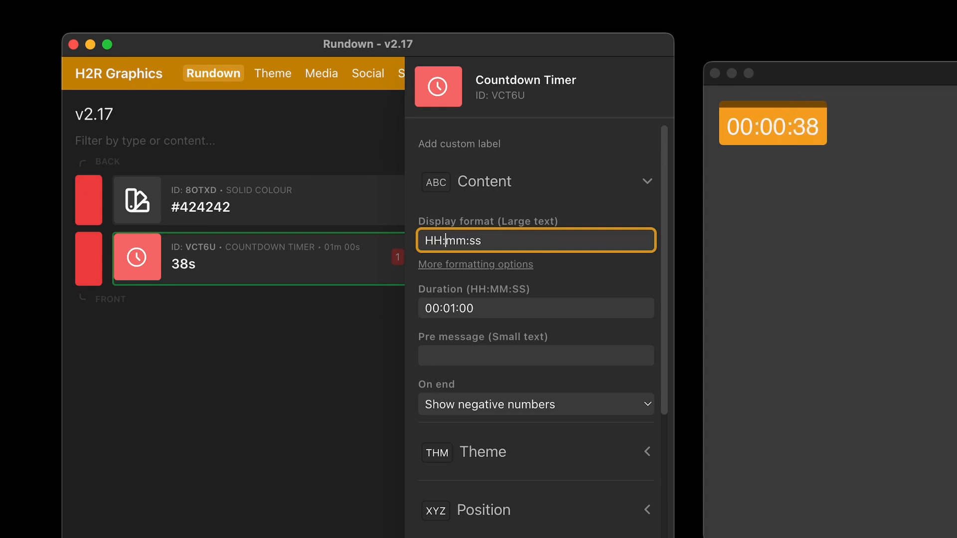
key(Backspace)
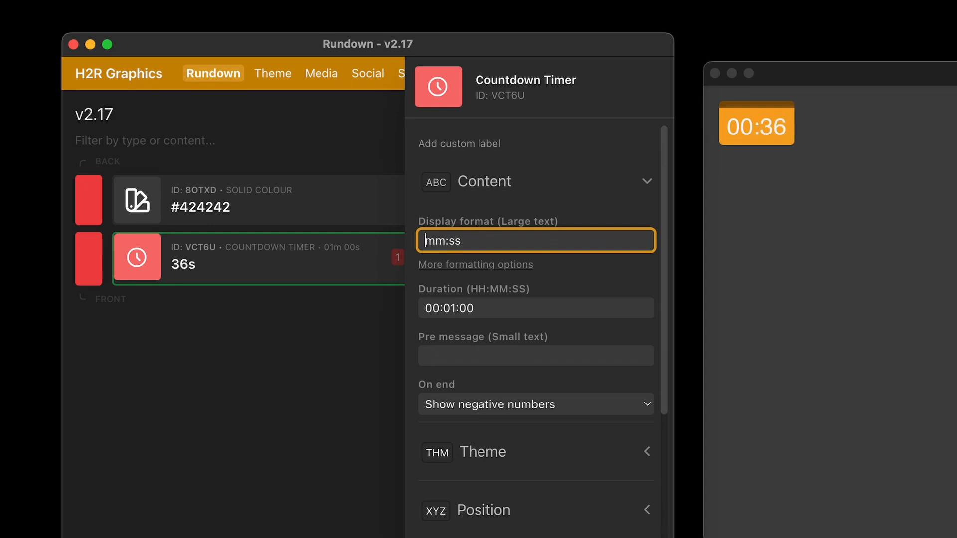
click(535, 356)
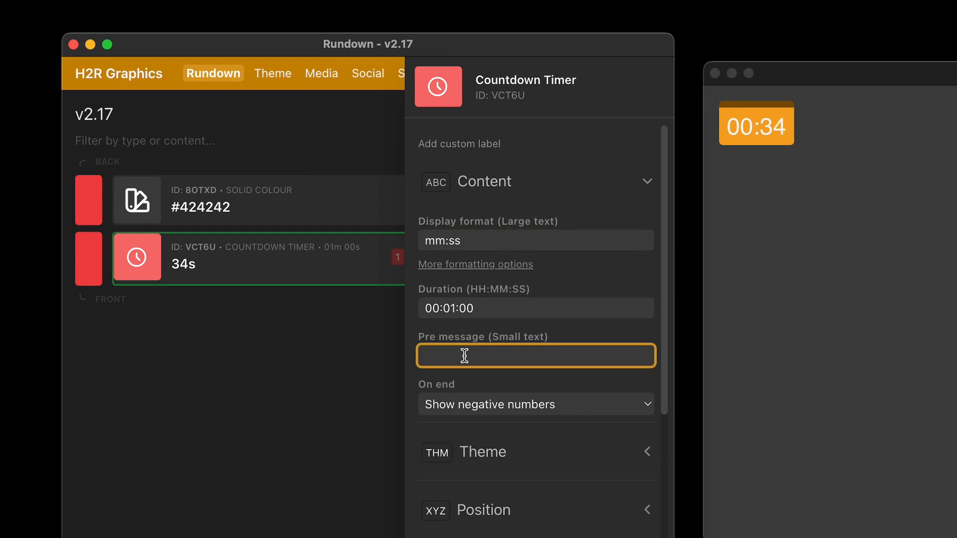
text(Hello)
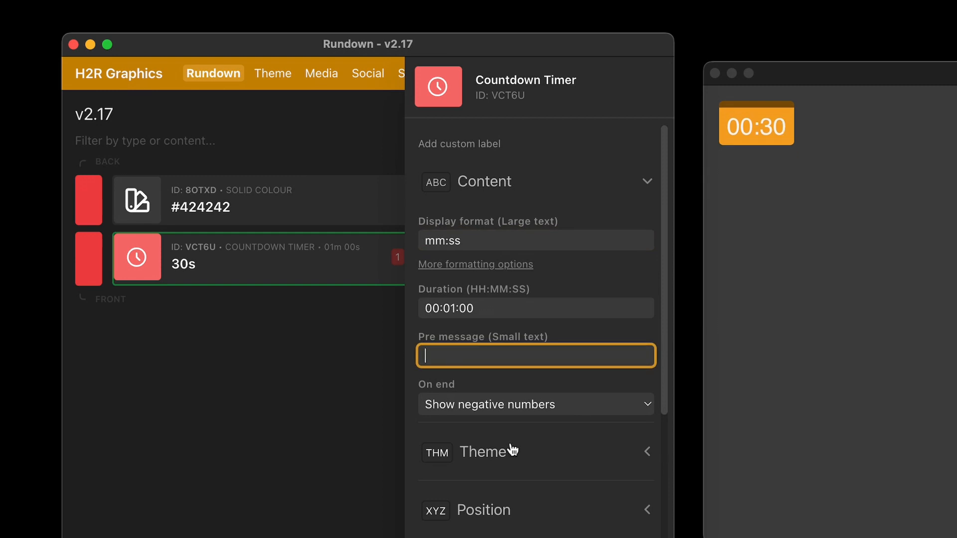
click(536, 404)
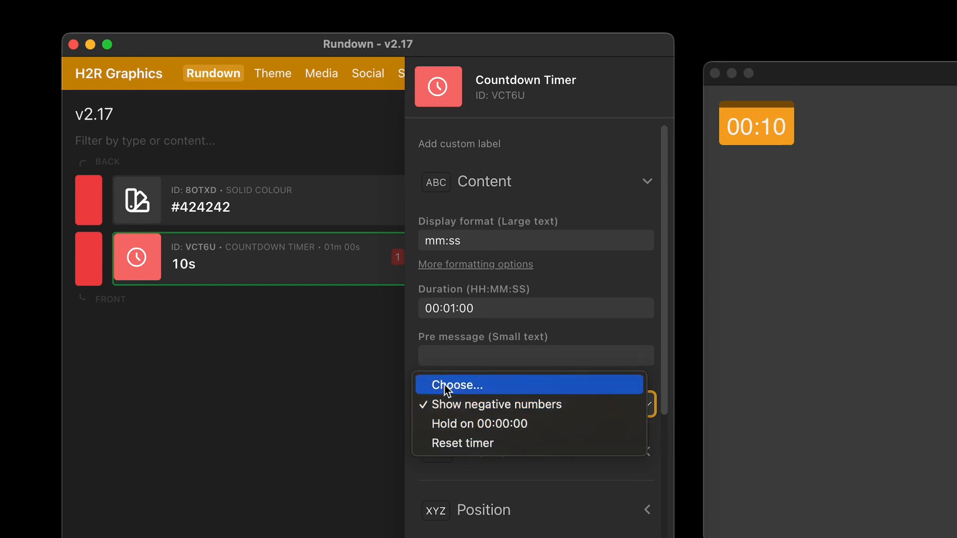
mouse_move(475, 443)
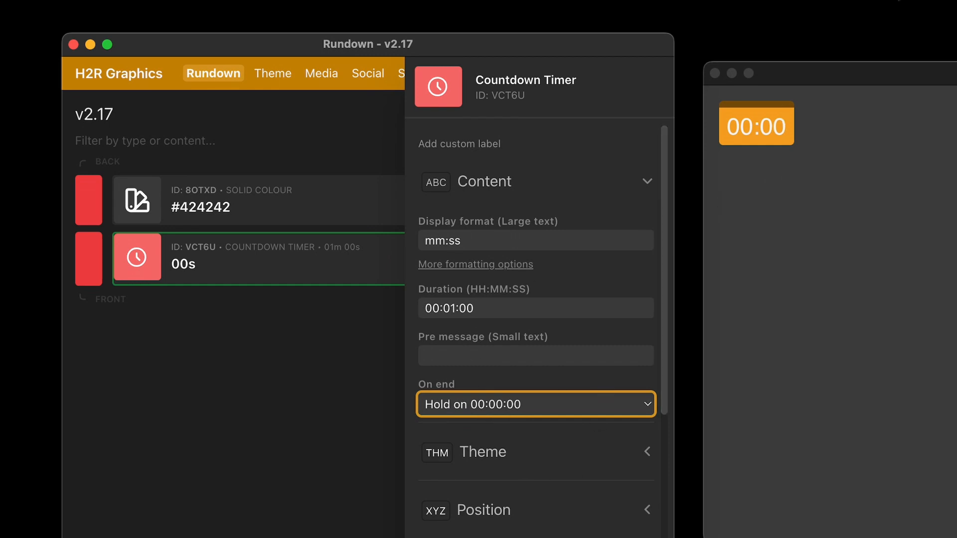
Add a Count up timer and set its start time to 00:45:00
text(timer)
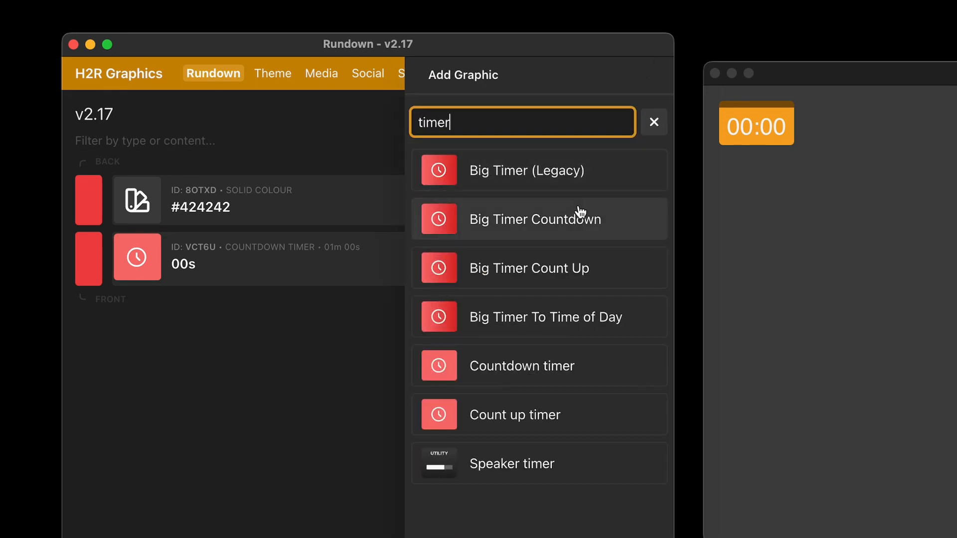
mouse_move(532, 415)
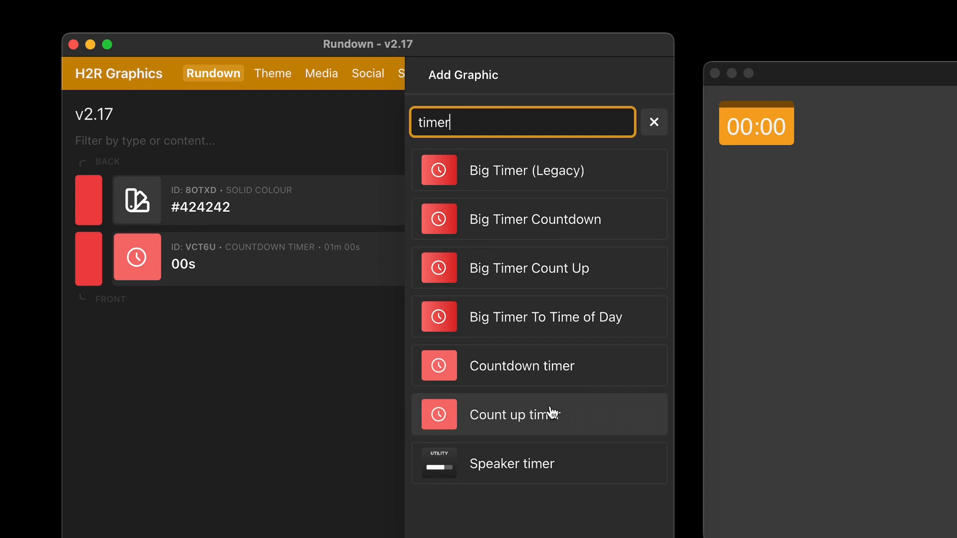
click(523, 415)
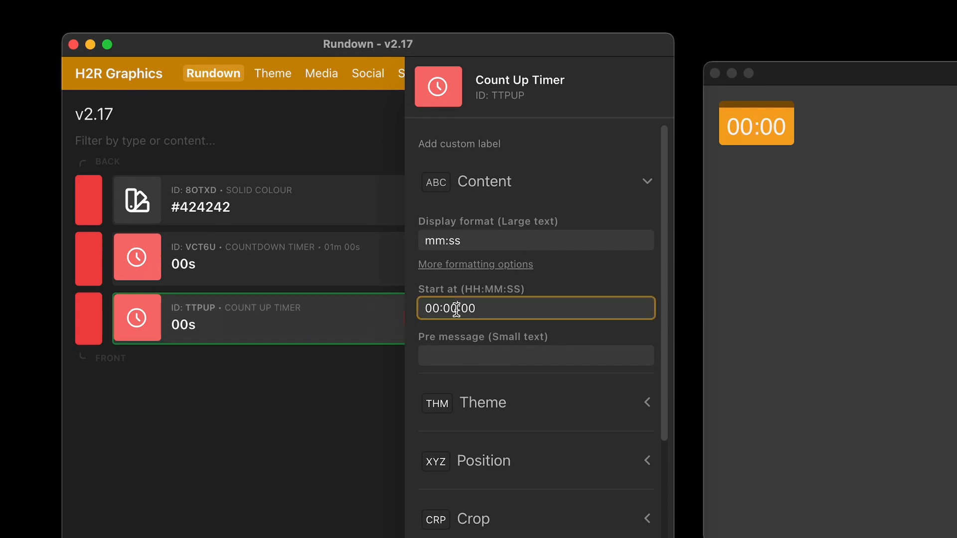
double_click(444, 308)
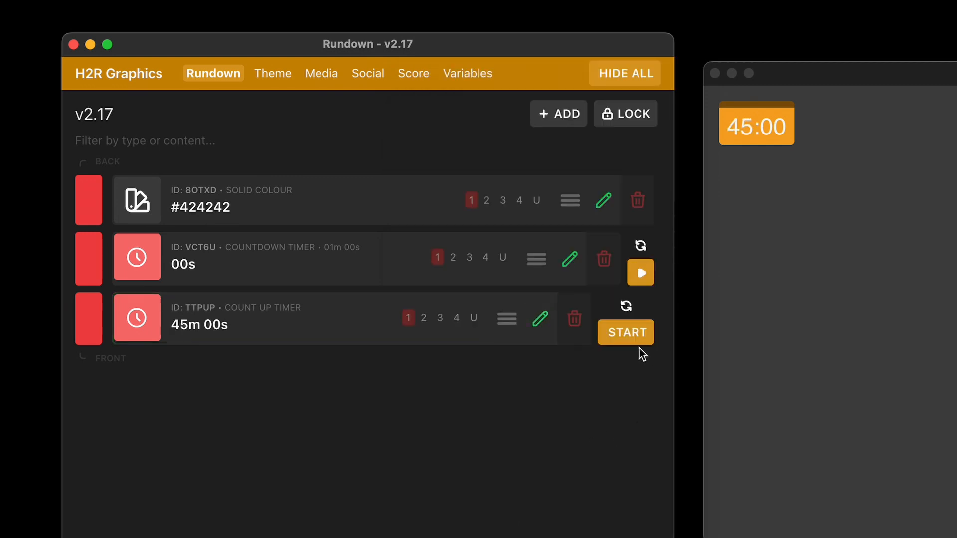
mouse_move(625, 333)
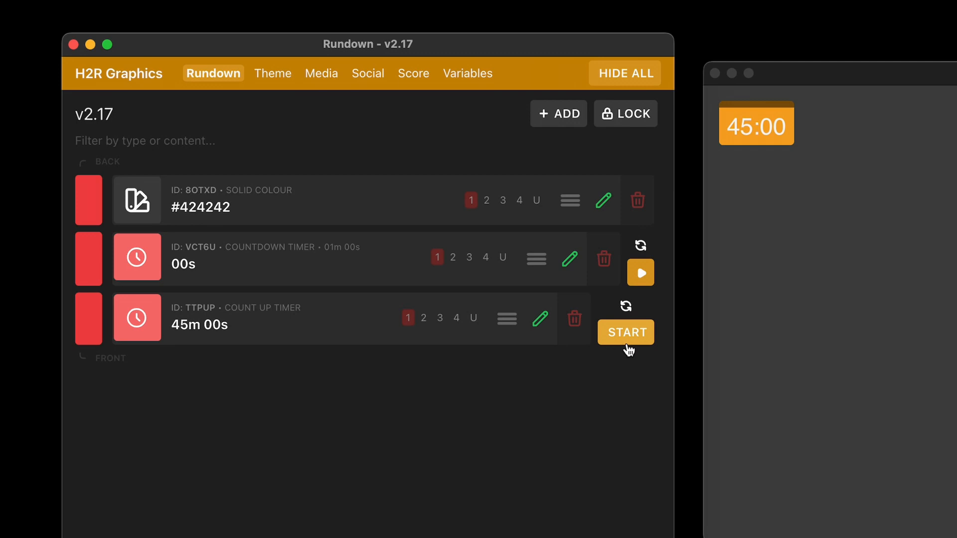
Start the count-up timer, pause it briefly and resume it running on output
click(625, 332)
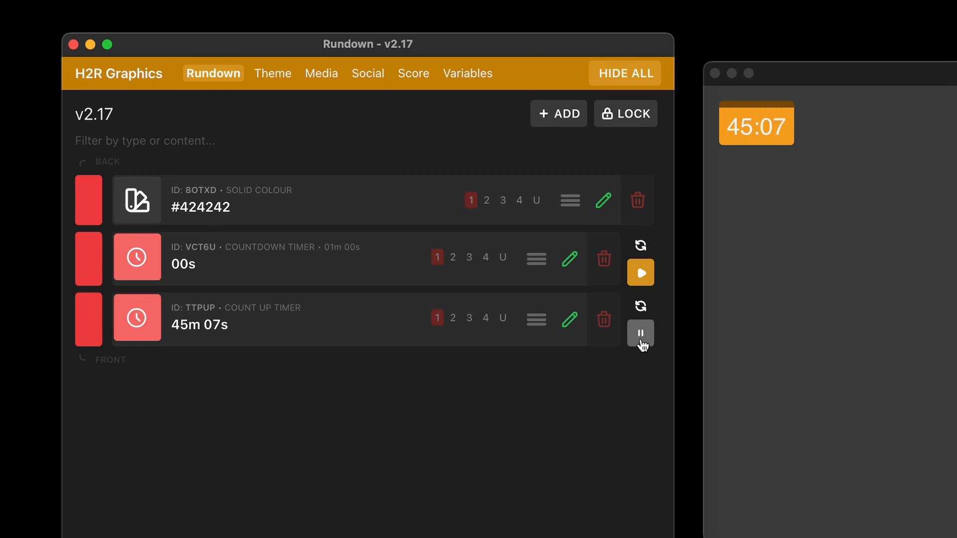
click(640, 334)
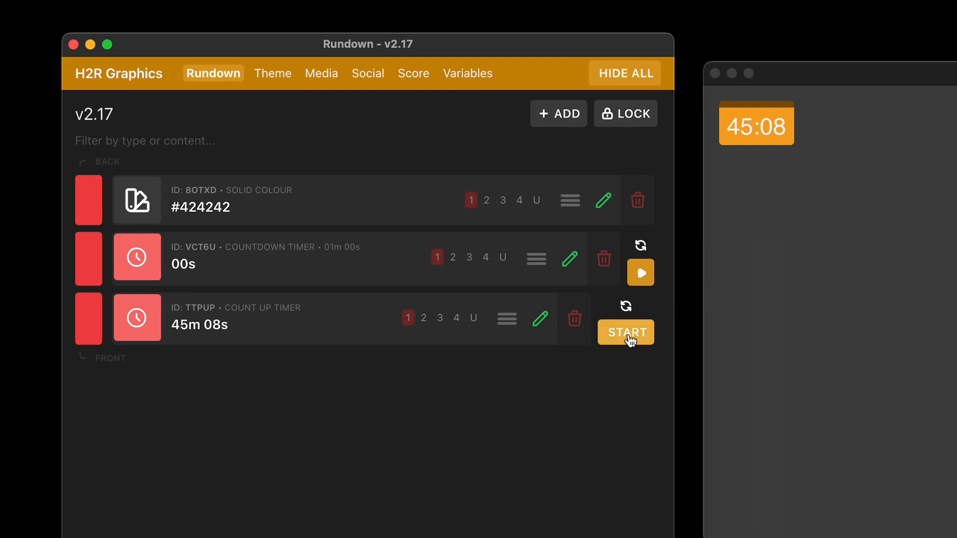
click(625, 332)
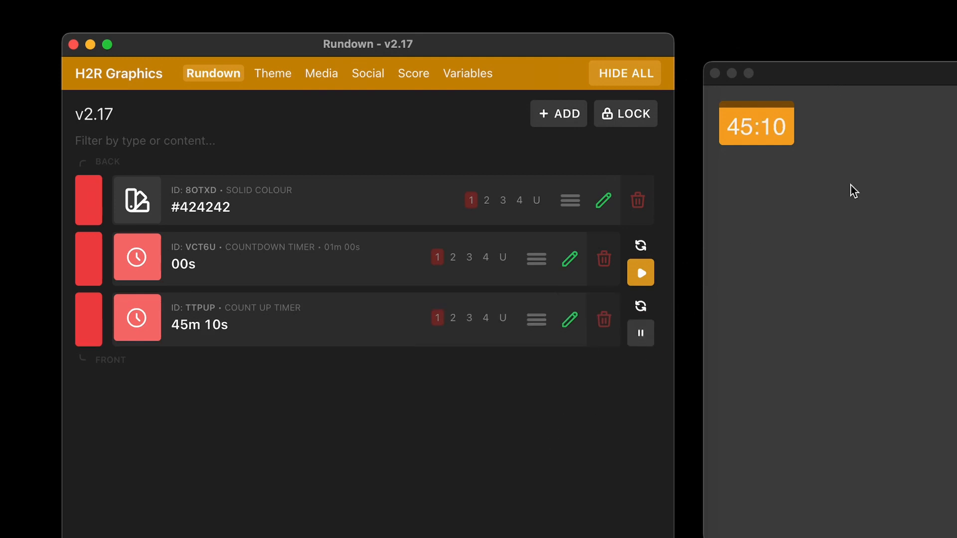
mouse_move(754, 79)
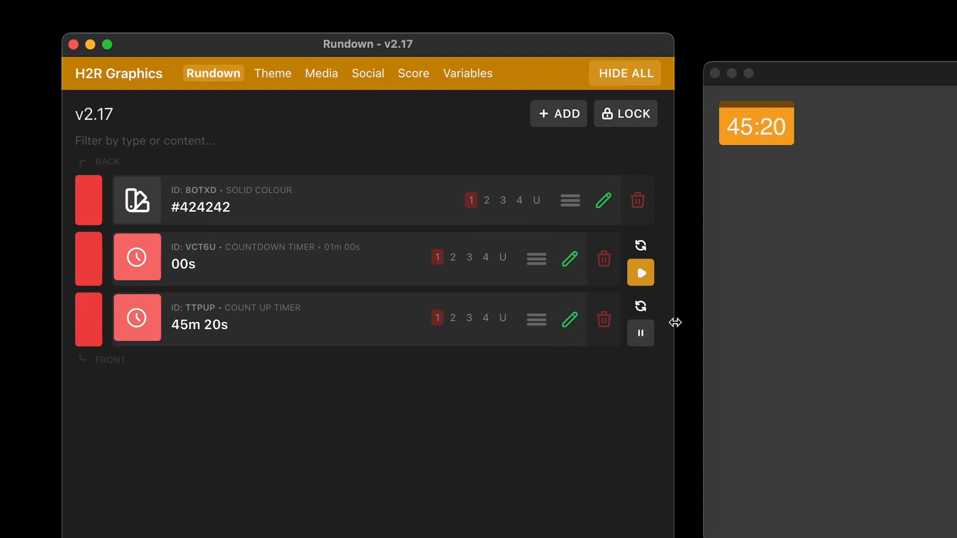
mouse_move(671, 342)
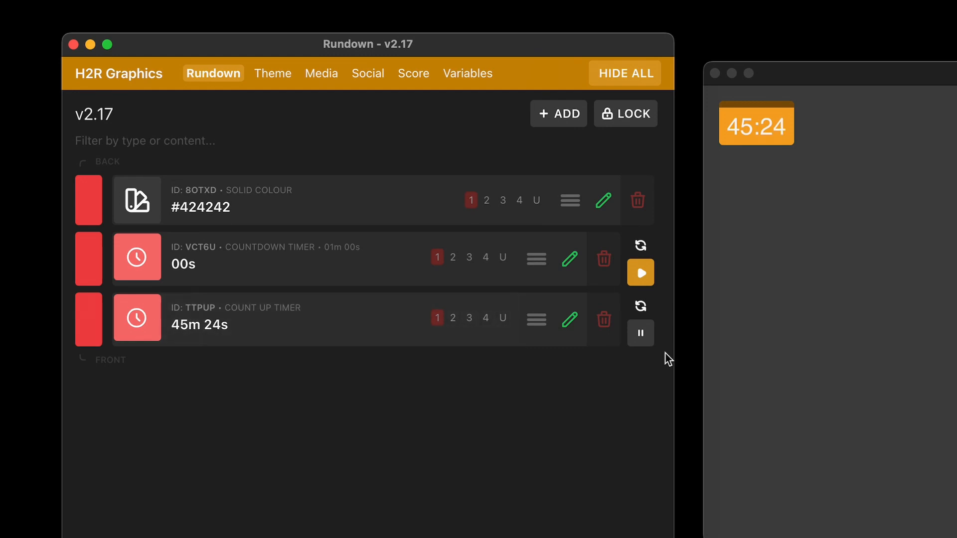
Add a Speaker timer via the 'speak' search and enable it on output 1
click(558, 114)
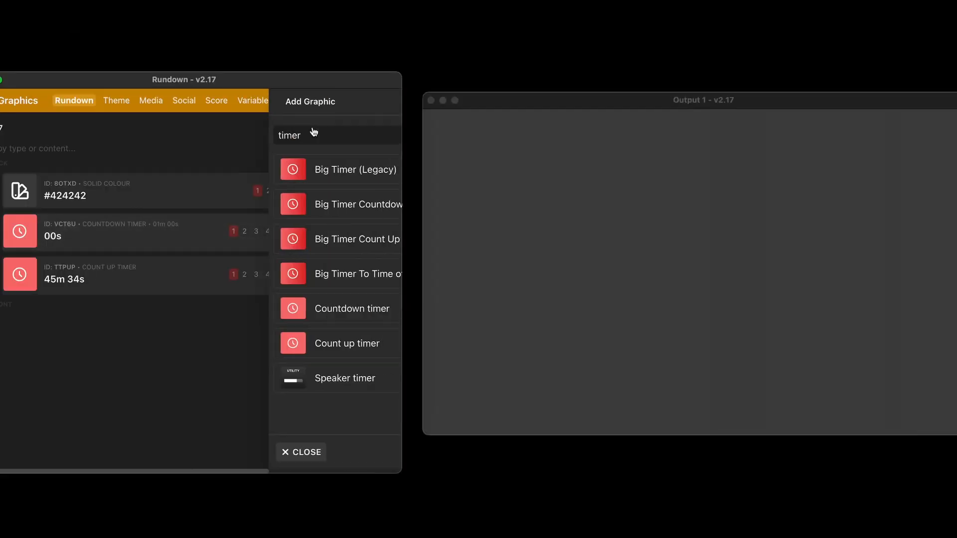
text(speak)
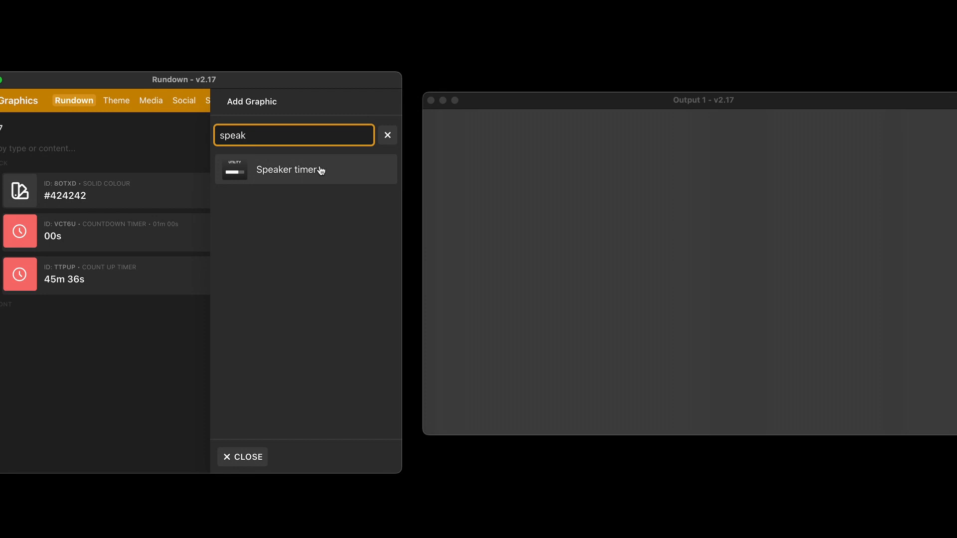
click(290, 169)
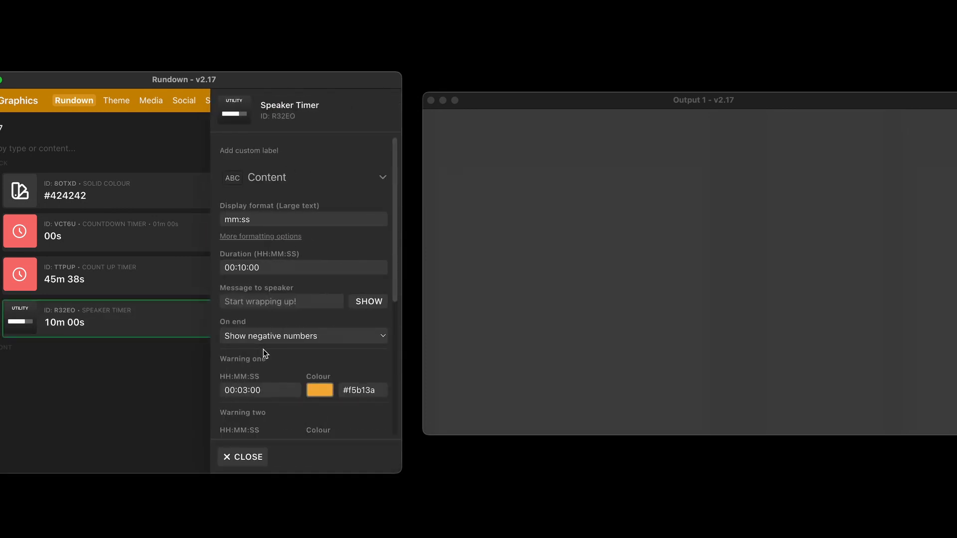
scroll(down, 3)
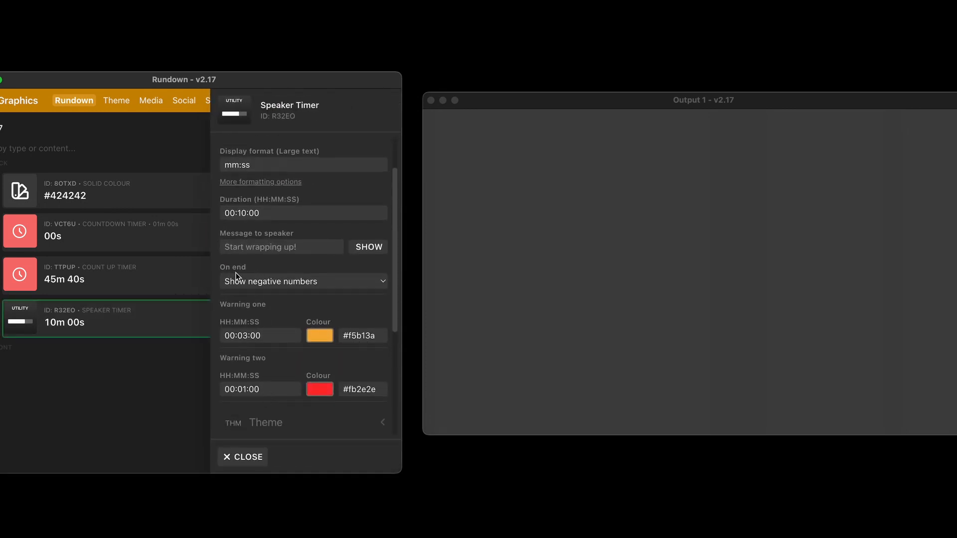
click(281, 246)
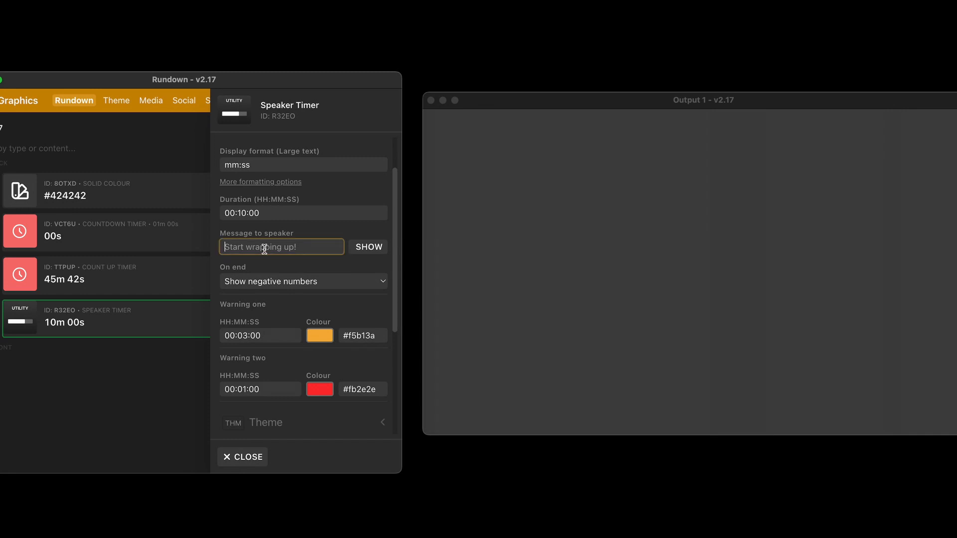
scroll(down, 3)
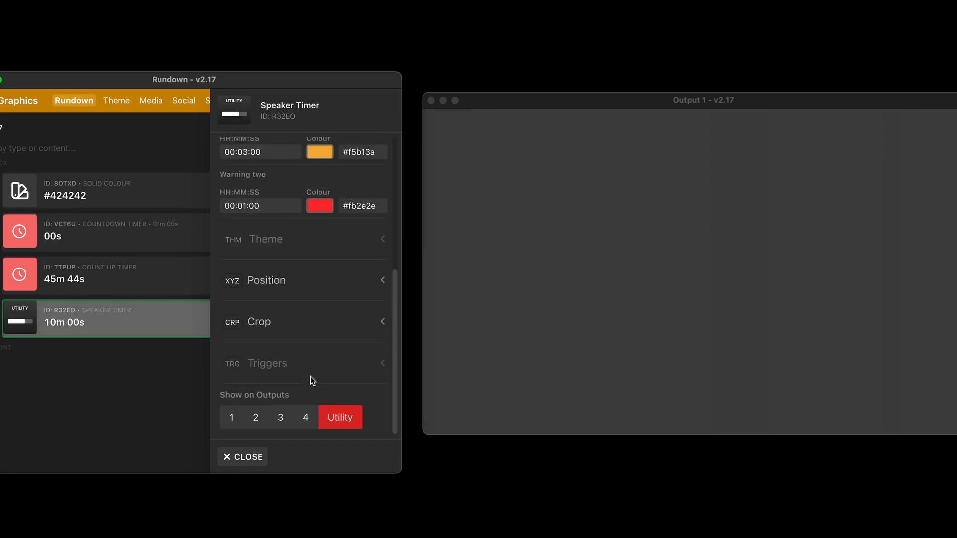
click(231, 418)
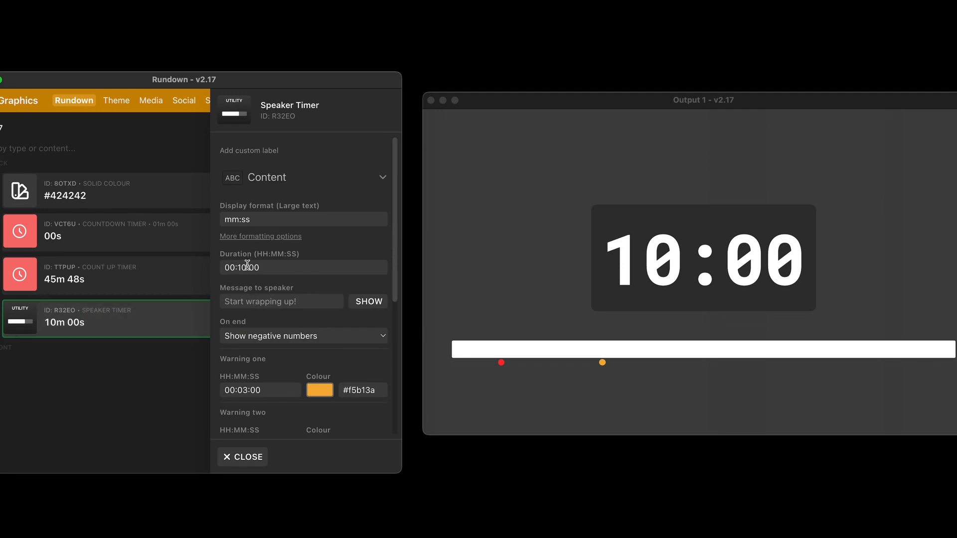
Set the speaker timer duration to 00:01:00 and close its settings
click(275, 267)
text(0)
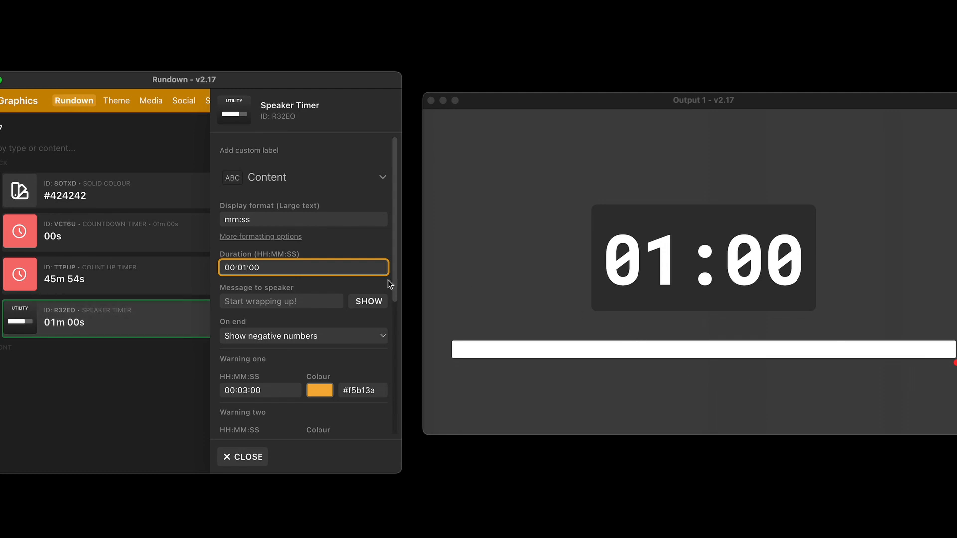
mouse_move(295, 356)
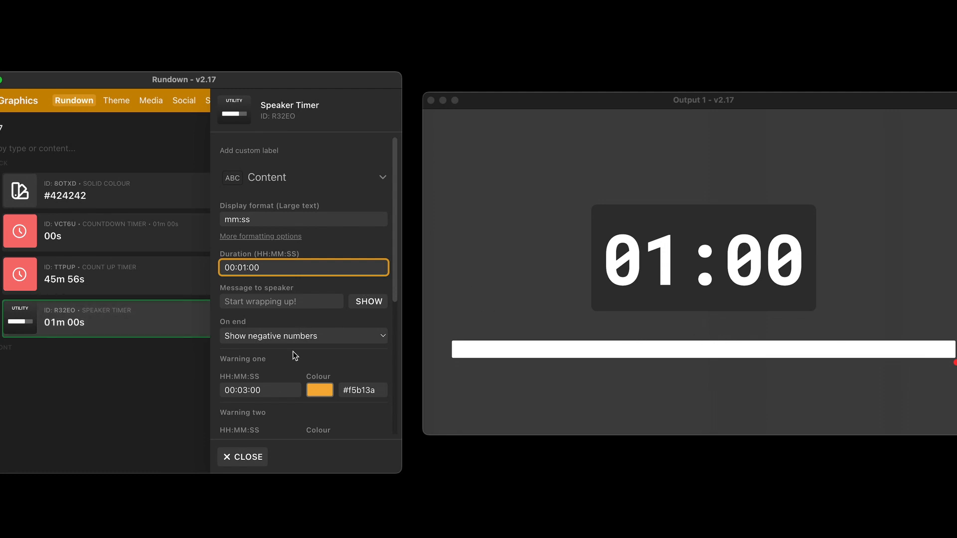
click(242, 457)
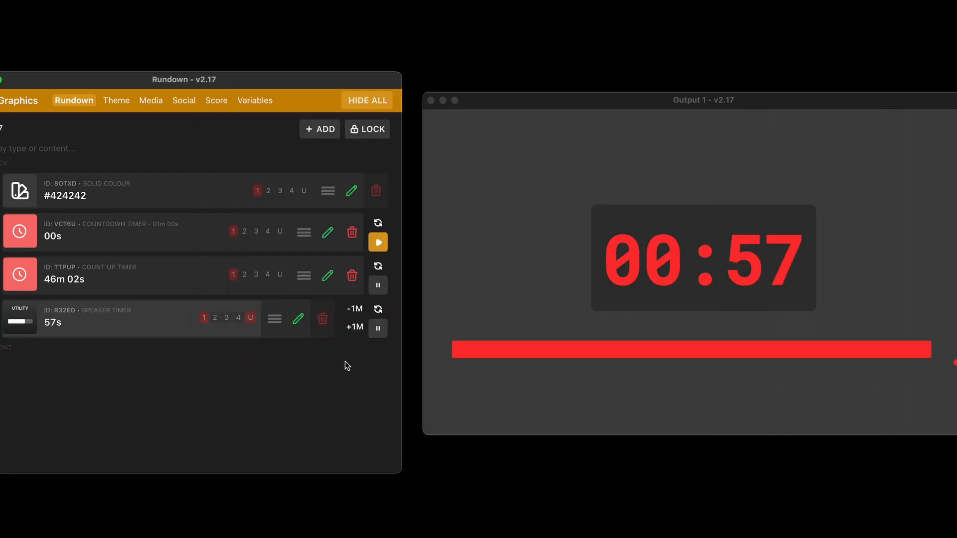
Set the speaker timer's message to 'Please wrap up' and briefly show it on the output
click(296, 319)
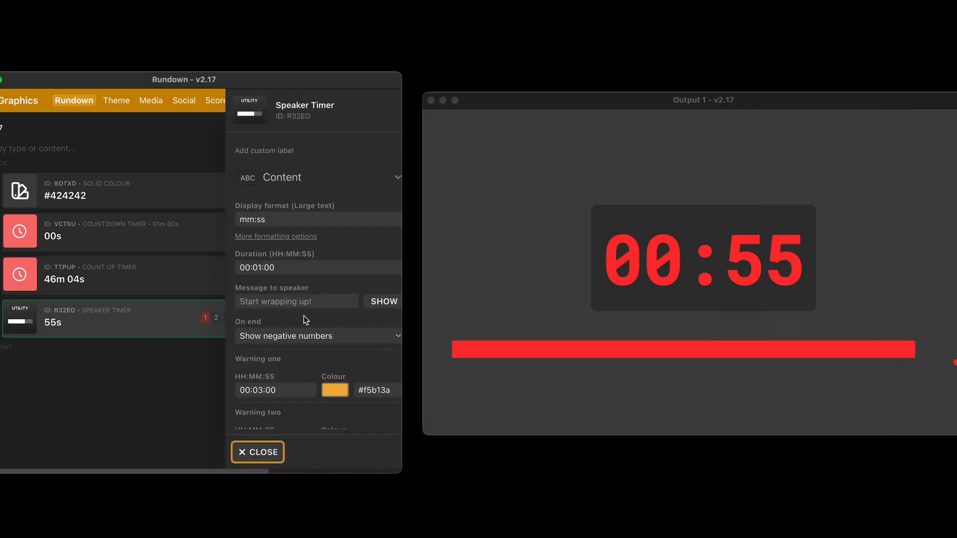
click(296, 282)
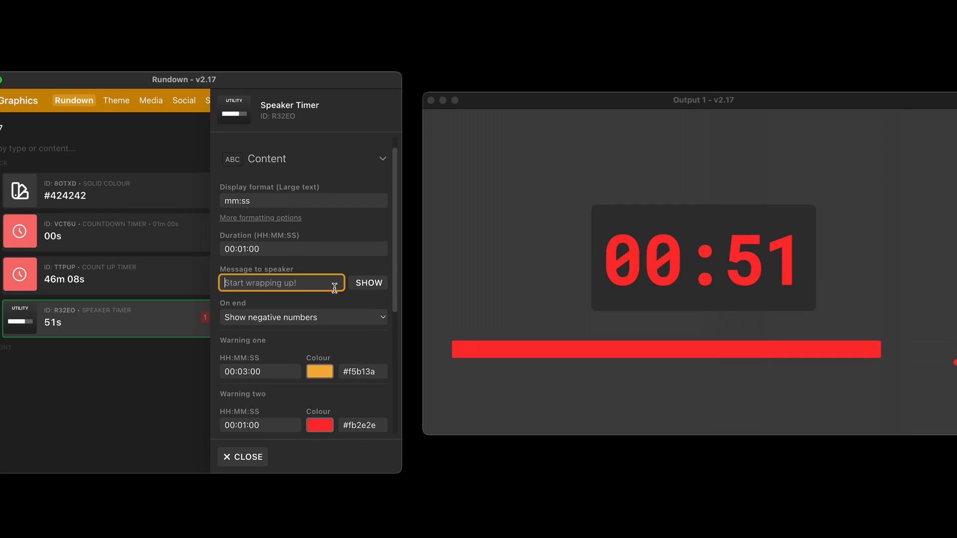
text(Please wrap up)
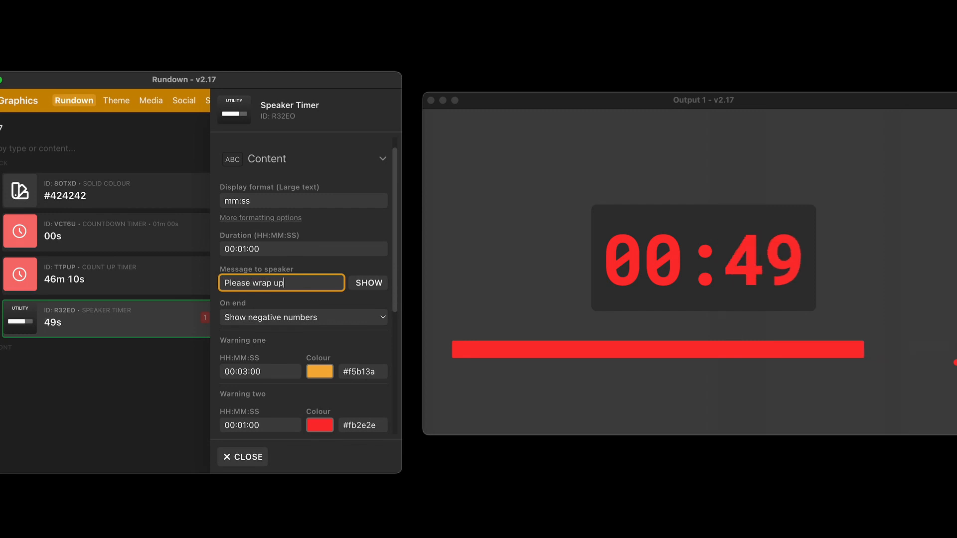
click(368, 282)
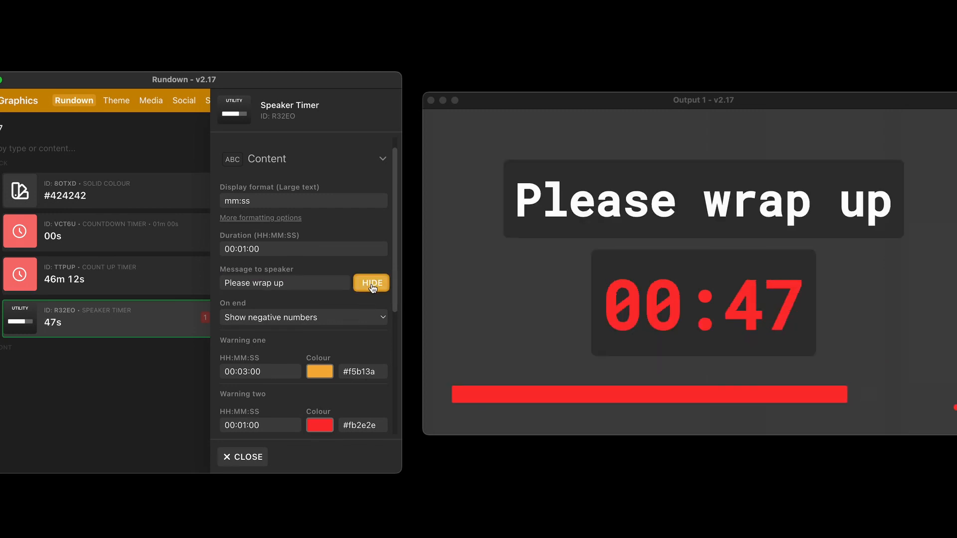
click(371, 282)
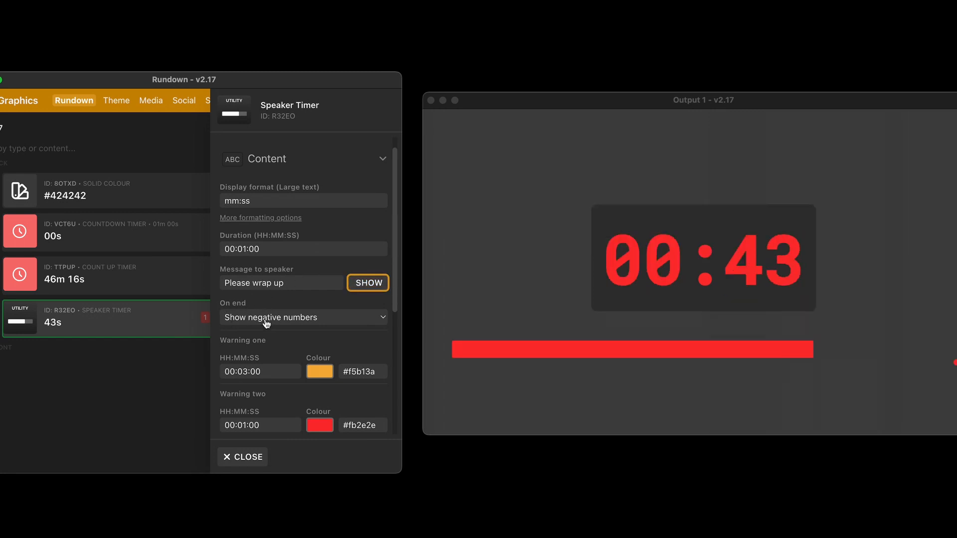
Make the speaker timer show the end message 'You're done!' when time runs out
click(303, 317)
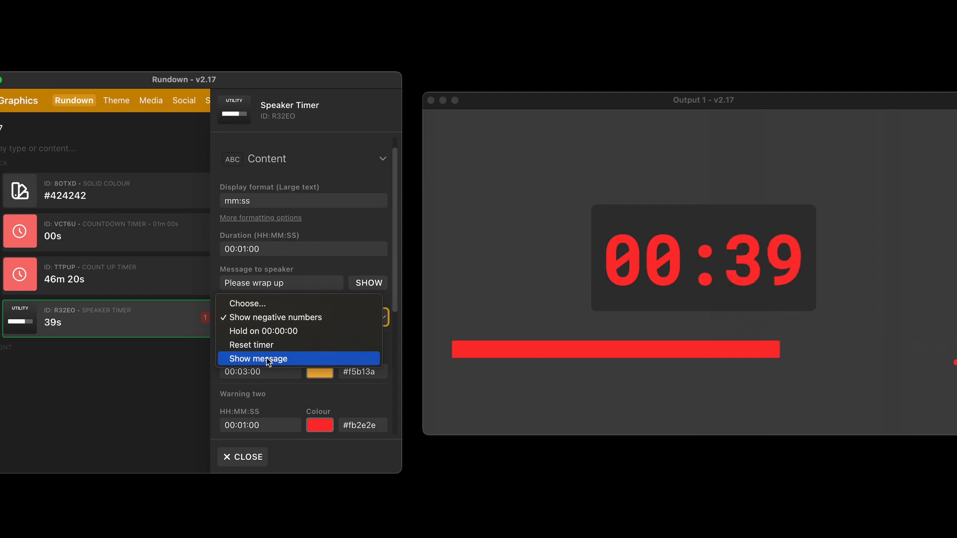
click(257, 358)
text(You're don)
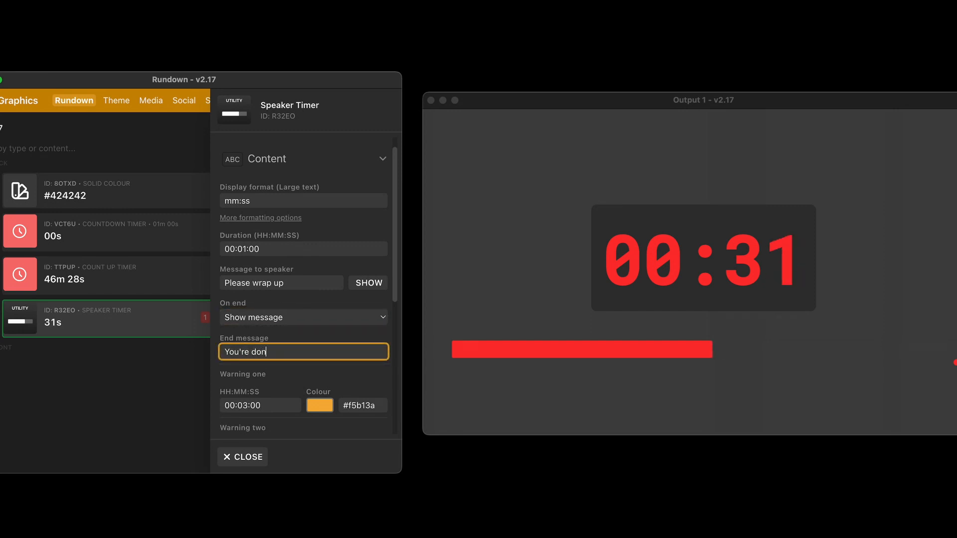
text(e!)
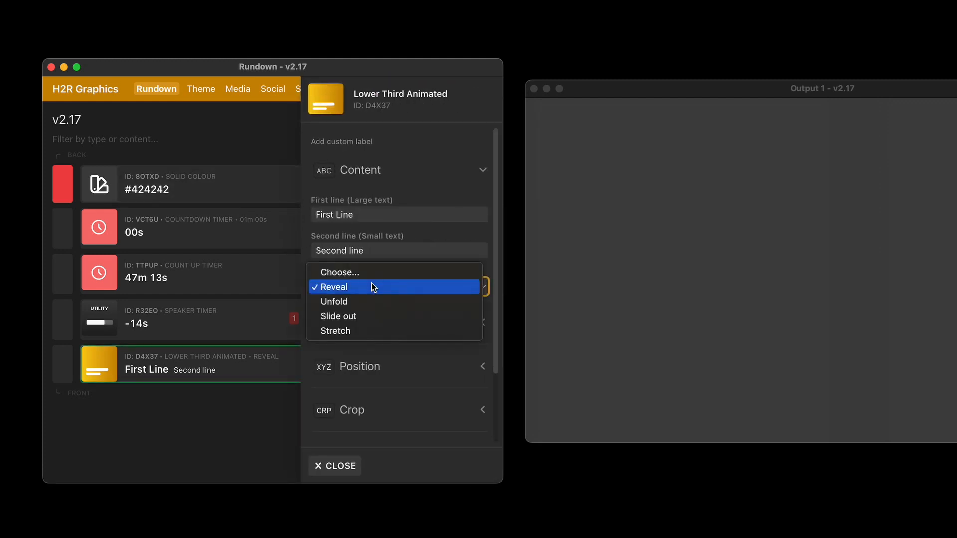
Give the animated lower third the Stretch animation and close its settings
click(335, 331)
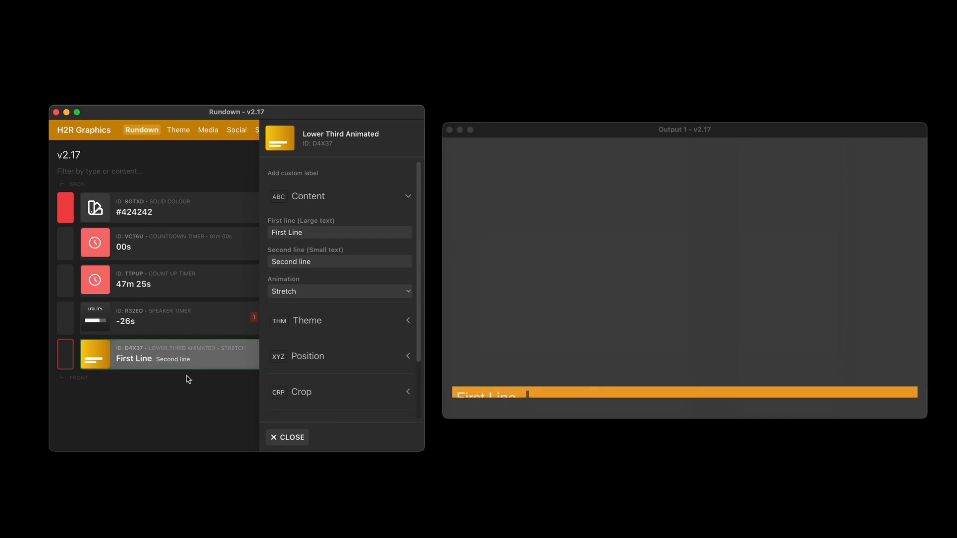
click(286, 437)
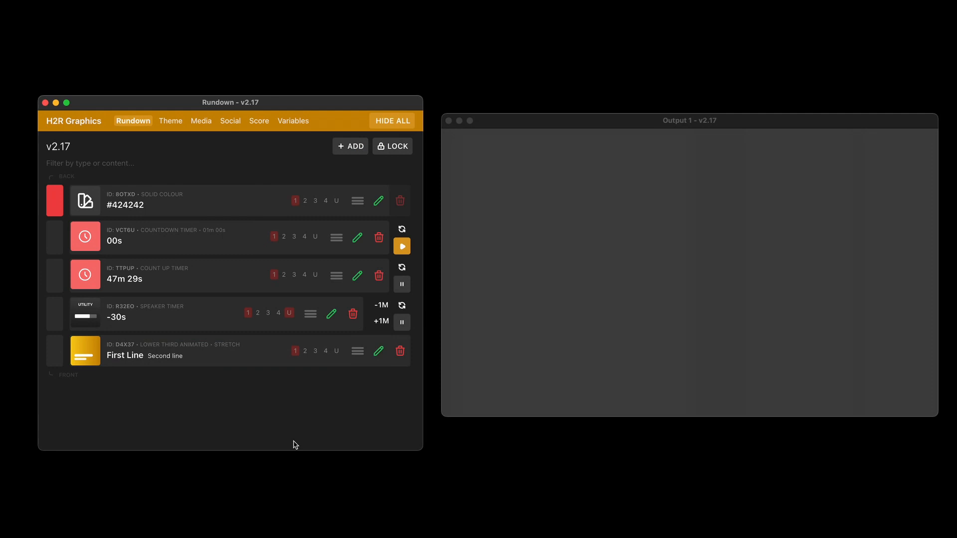
mouse_move(317, 390)
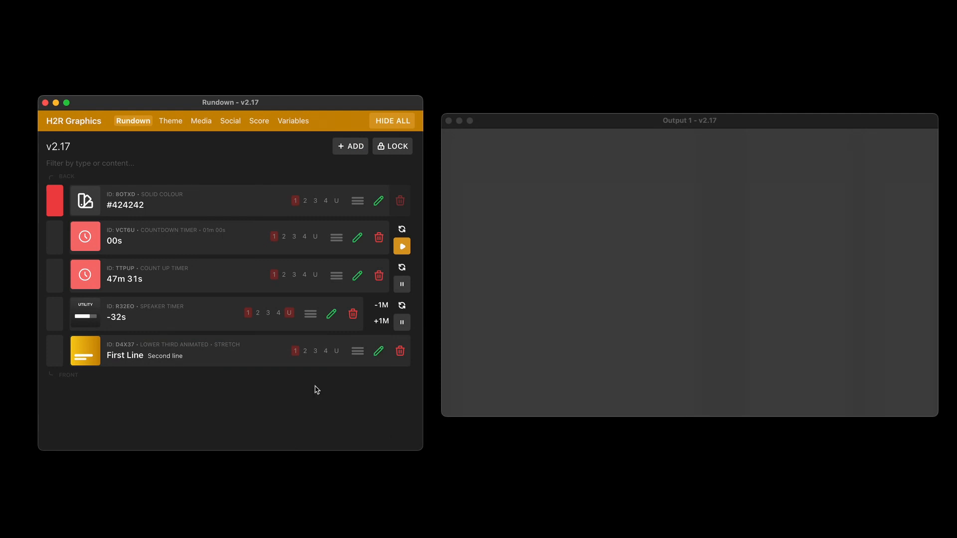
mouse_move(299, 397)
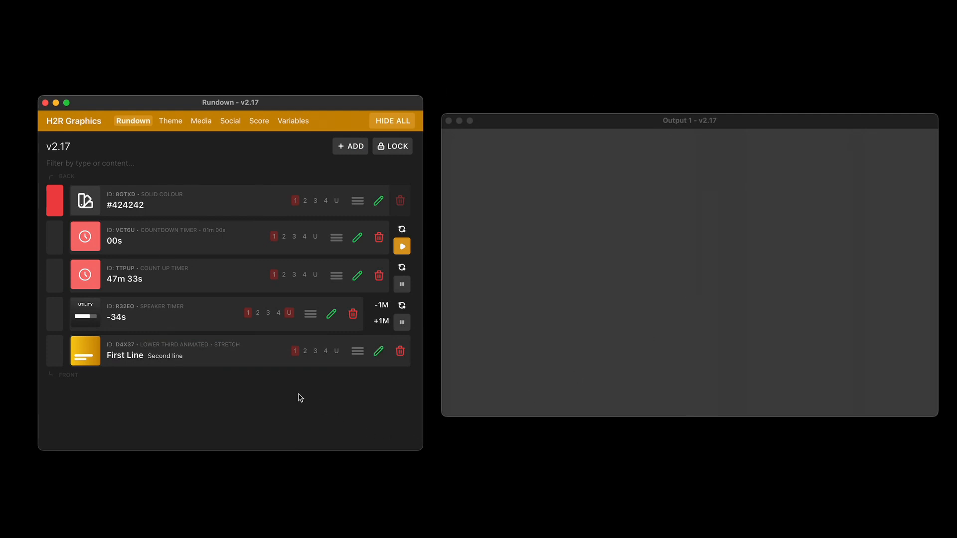